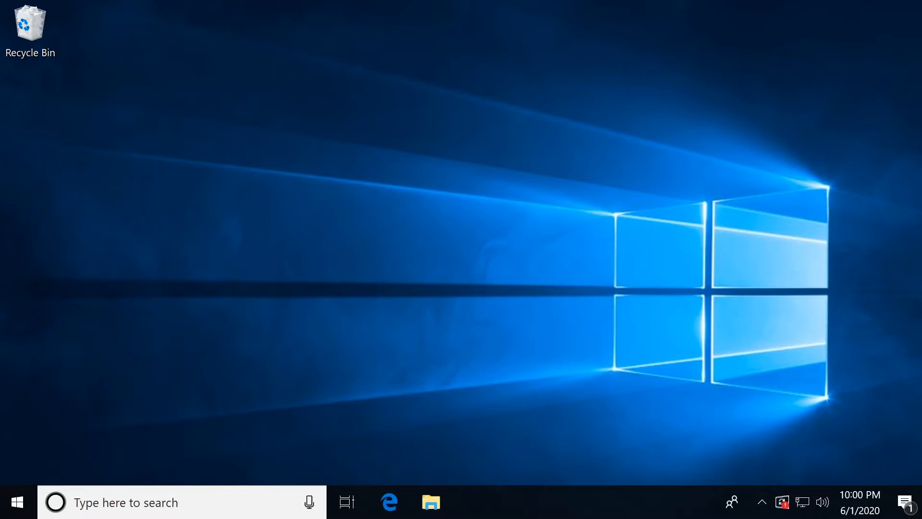
mouse_move(658, 167)
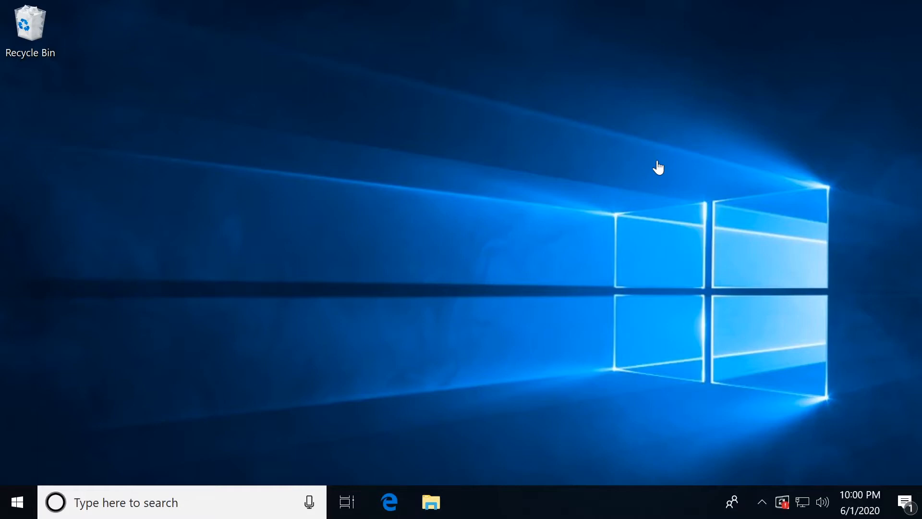
mouse_move(72, 358)
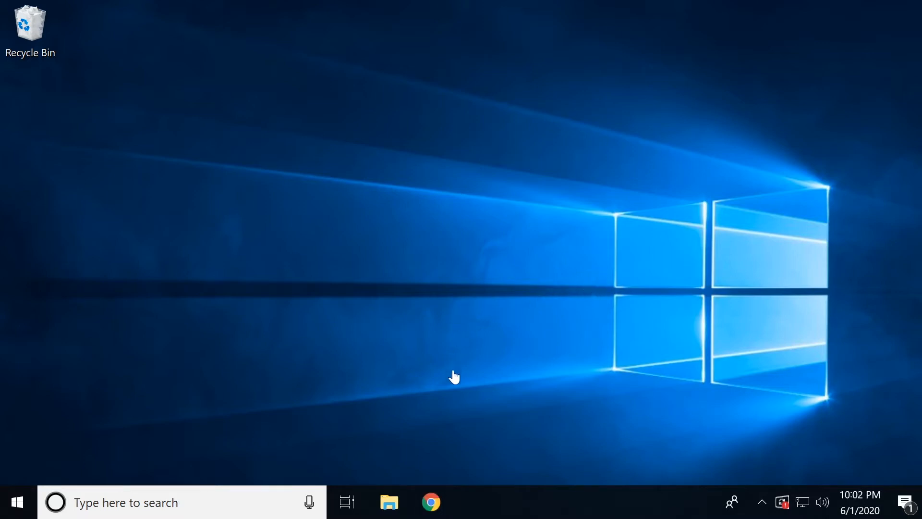
Search 'xampp' in Chrome and follow the apachefriends.org Download link to get the installer.
left_click(432, 501)
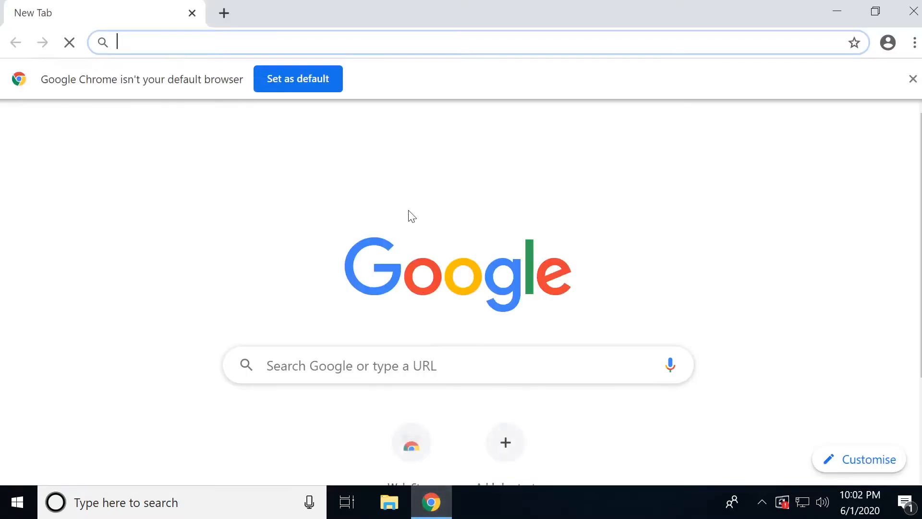
type("x")
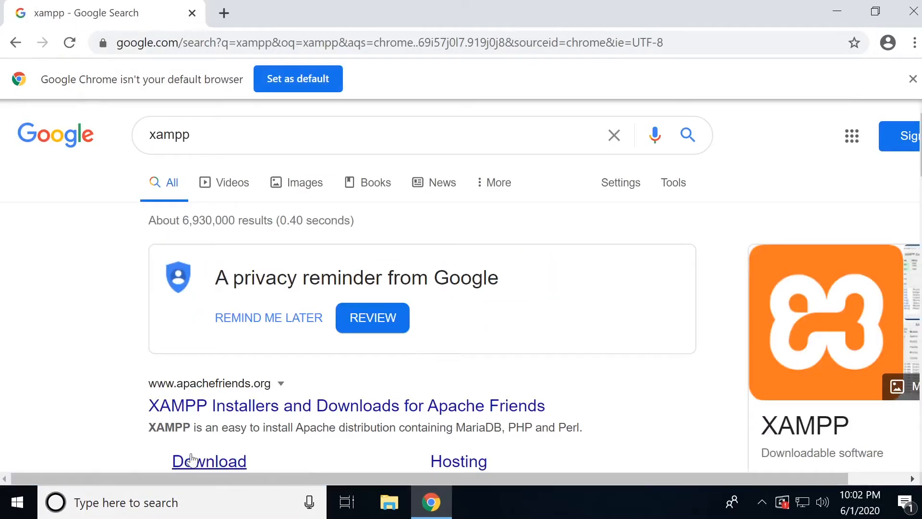
scroll("down", 3)
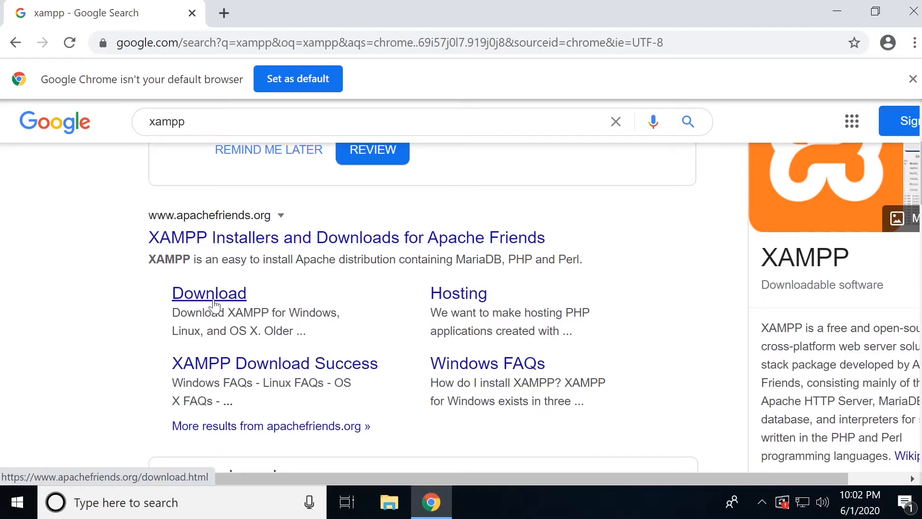
left_click(208, 293)
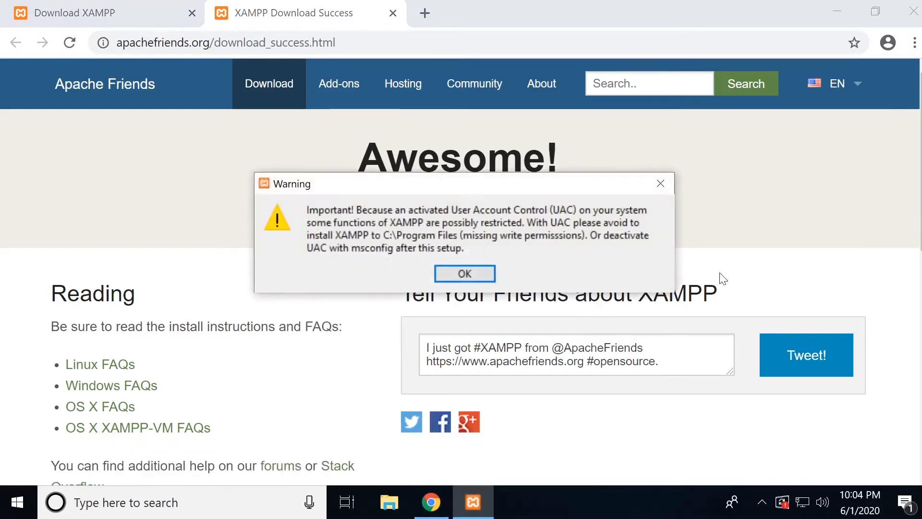
Dismiss the UAC warning and untick Fake Sendmail, Webalizer and Perl from the components.
left_click(464, 274)
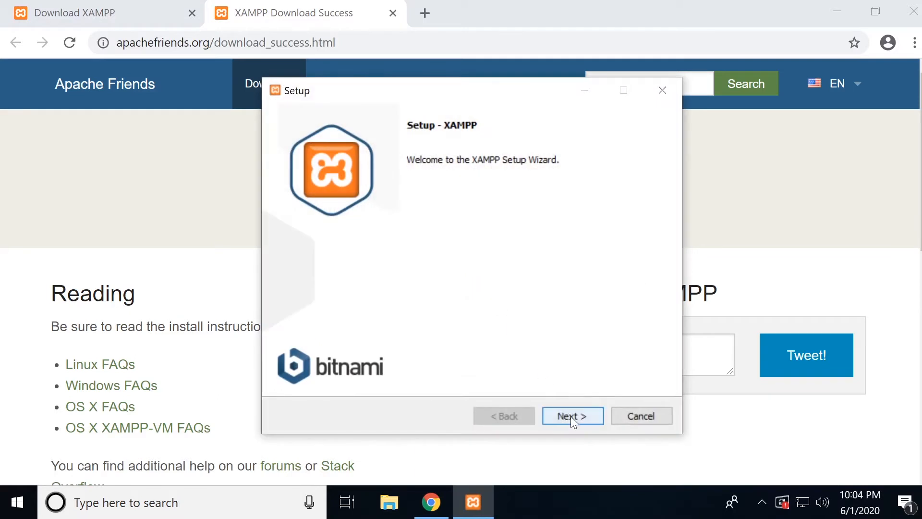
left_click(571, 416)
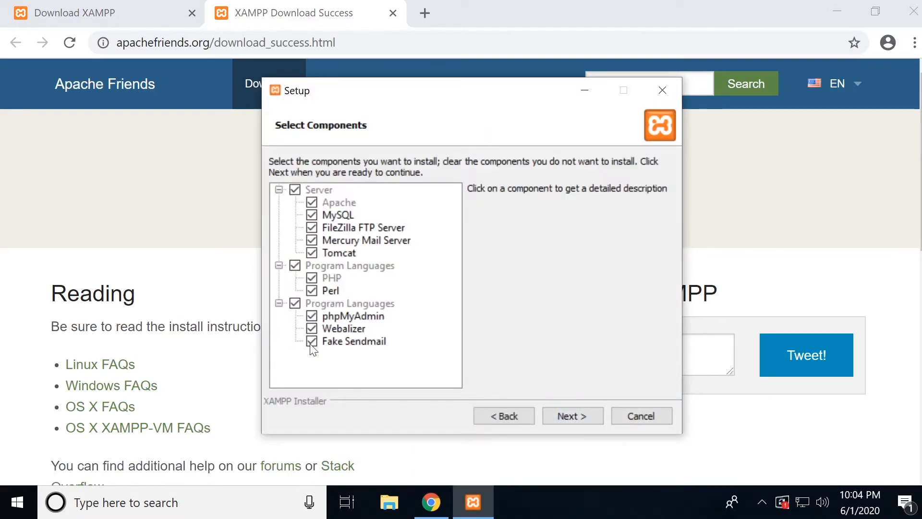
left_click(312, 341)
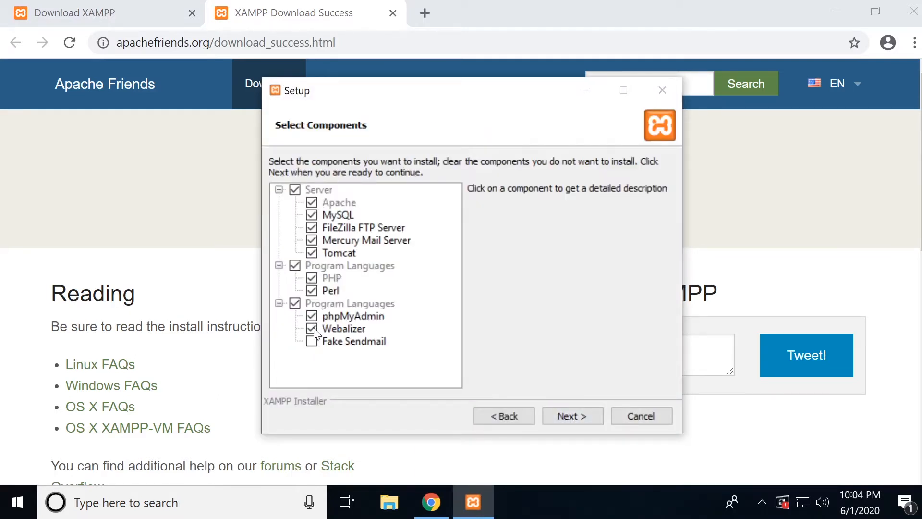
left_click(313, 329)
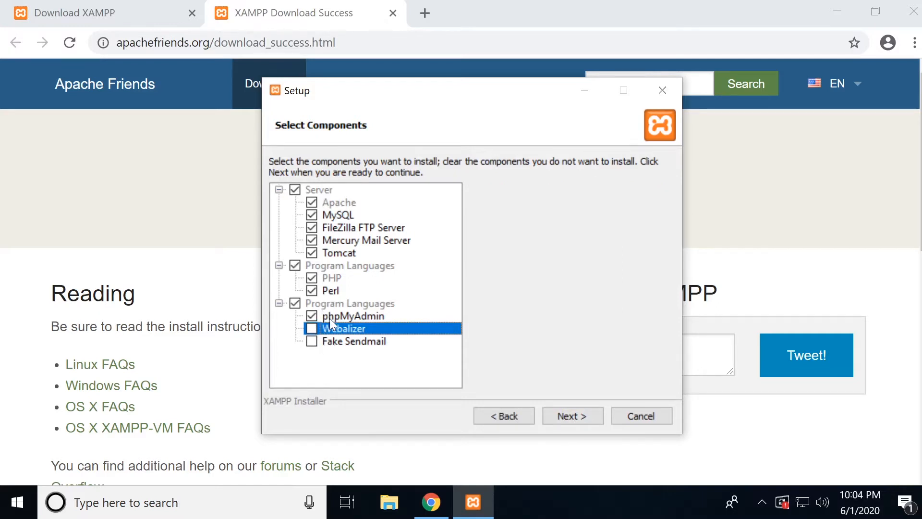
mouse_move(333, 219)
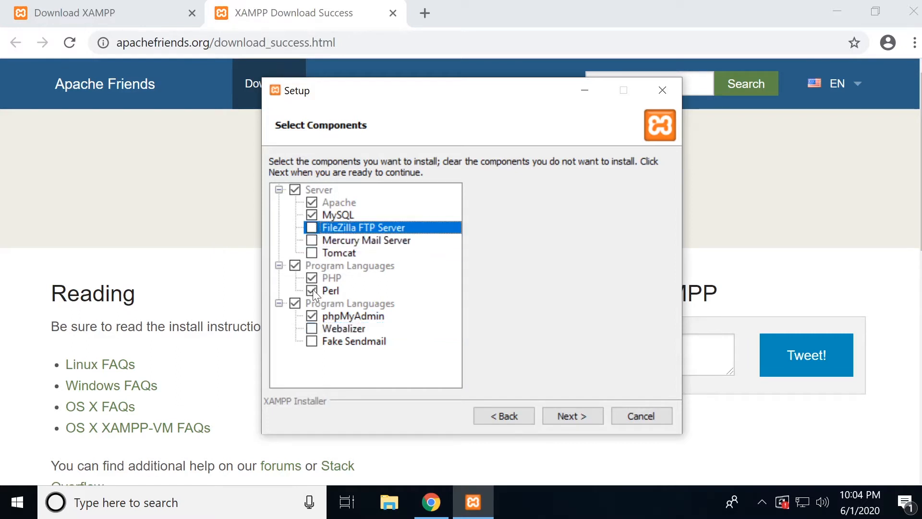
left_click(332, 290)
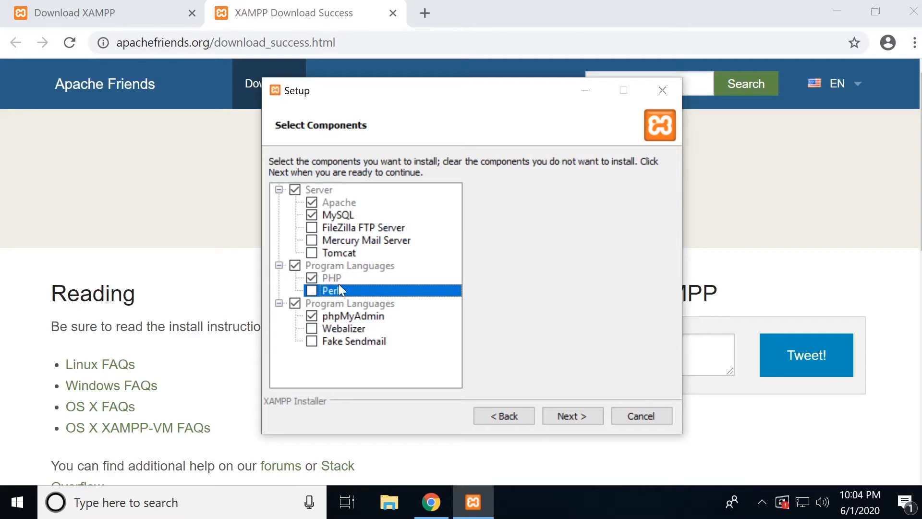
mouse_move(335, 285)
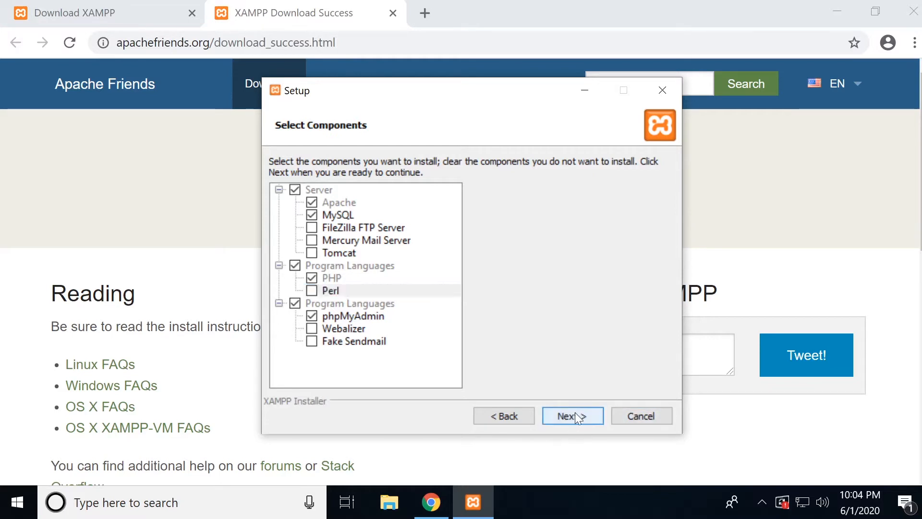
Keep C:\xampp as the install folder and continue to the ready-to-install page.
left_click(571, 416)
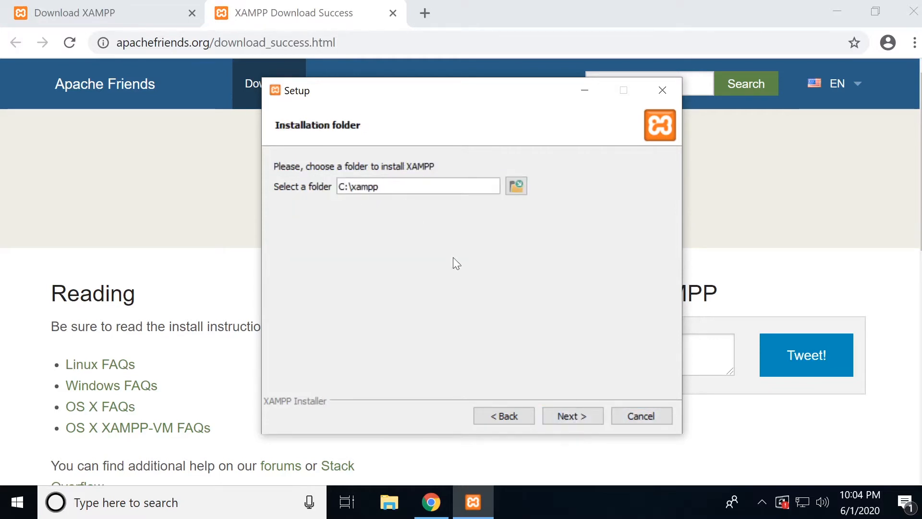
left_click(571, 416)
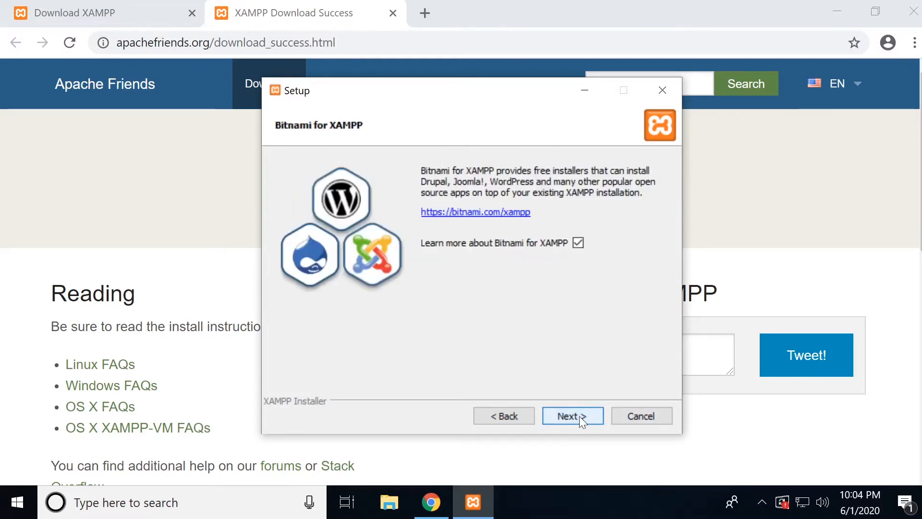
left_click(572, 416)
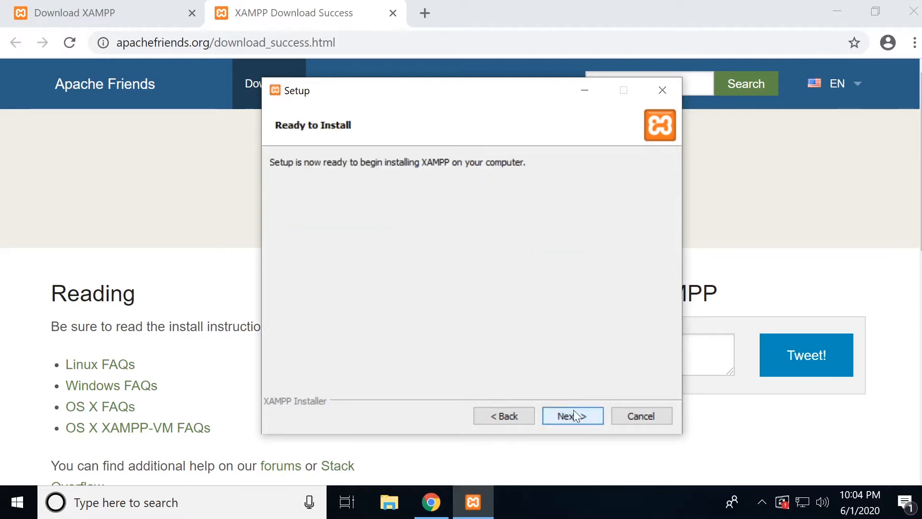
Run the XAMPP installation and allow Apache HTTP Server through the Windows firewall.
left_click(572, 416)
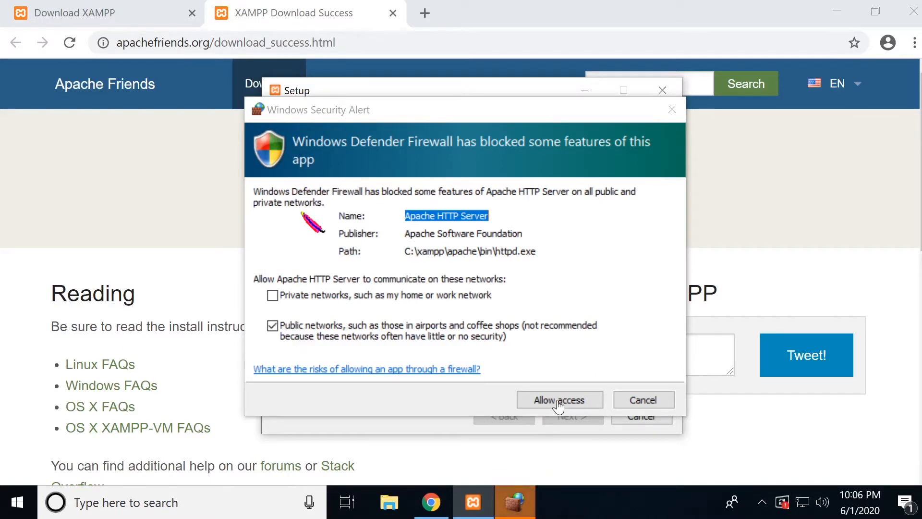
left_click(559, 400)
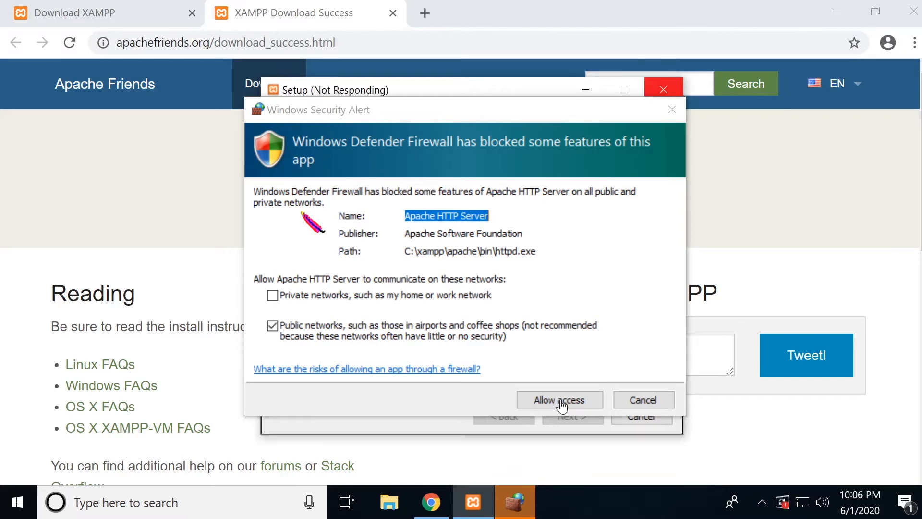
left_click(559, 399)
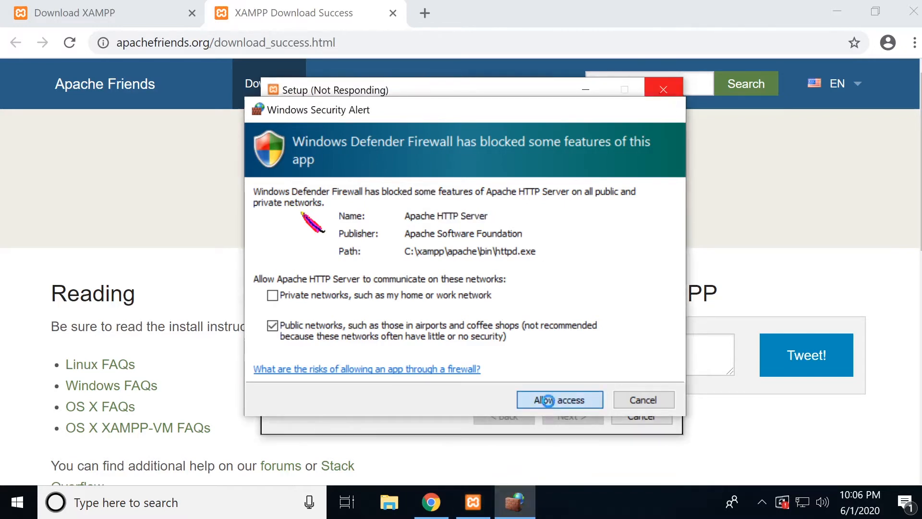
left_click(559, 400)
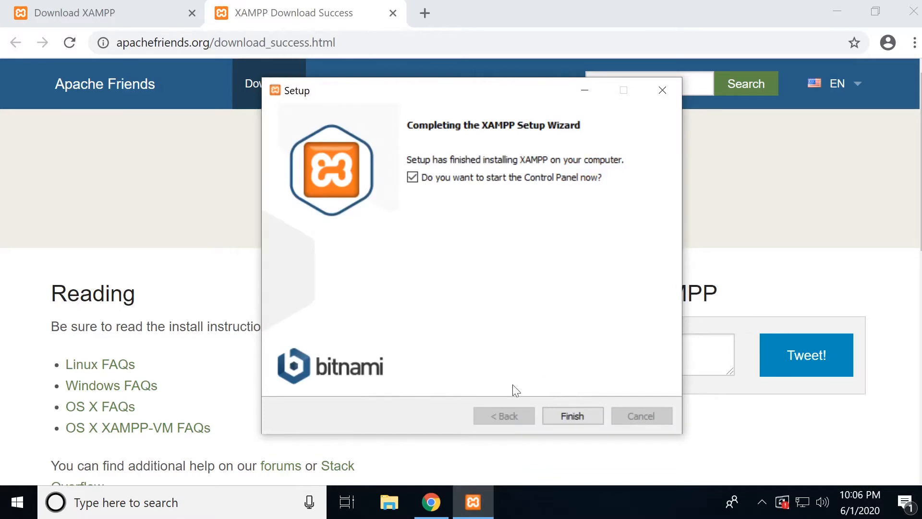
Finish setup starting the Control Panel, then dismiss its access-denied file error.
left_click(571, 416)
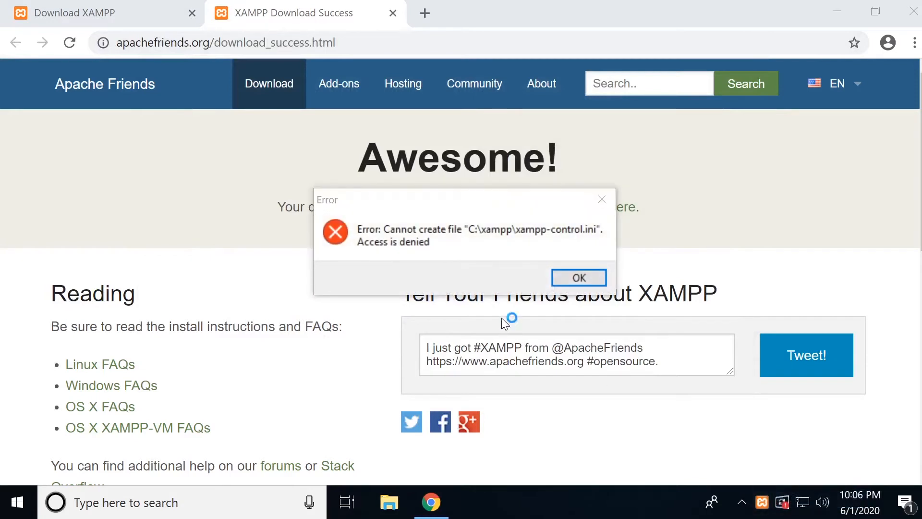
left_click(578, 277)
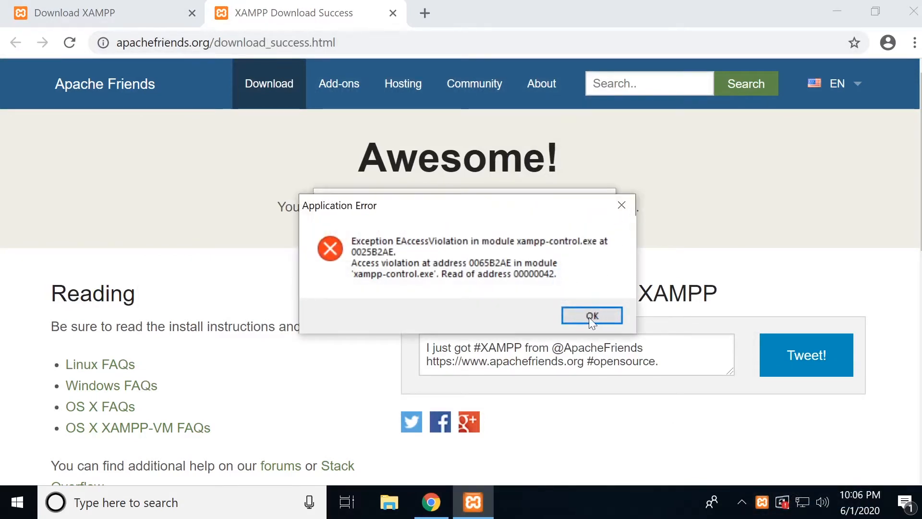
mouse_move(623, 238)
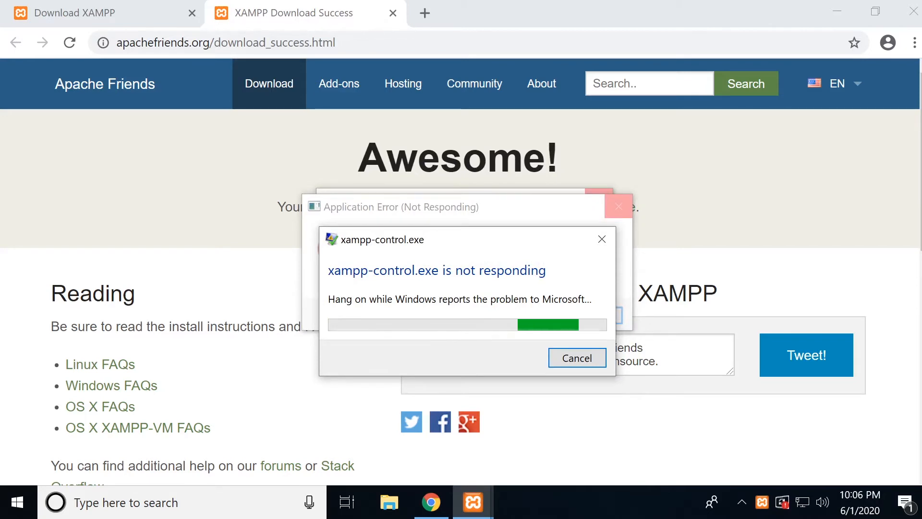
Browse to C:\xampp in File Explorer and launch the xampp-control application.
left_click(389, 502)
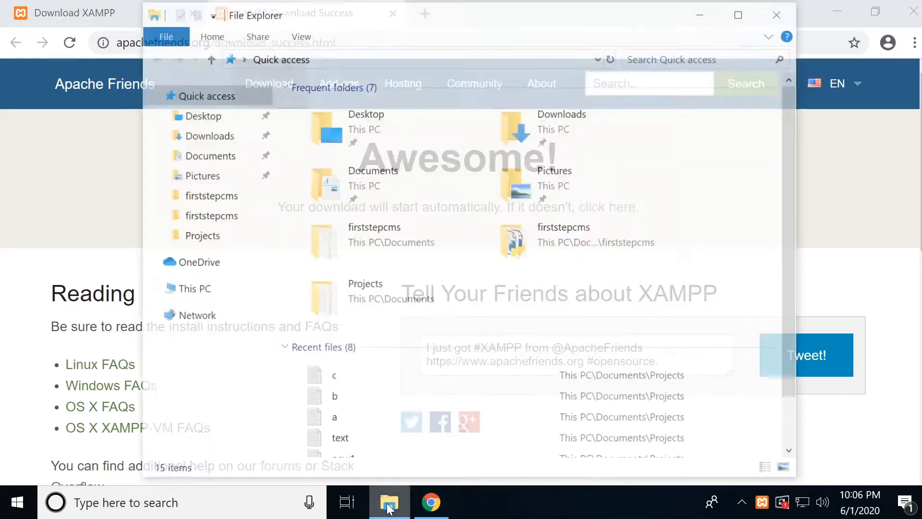
left_click(191, 289)
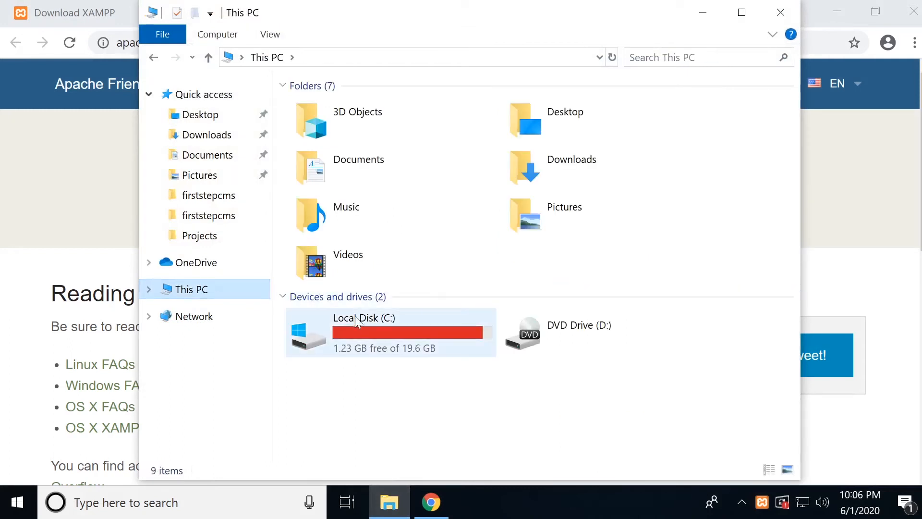
double_click(365, 332)
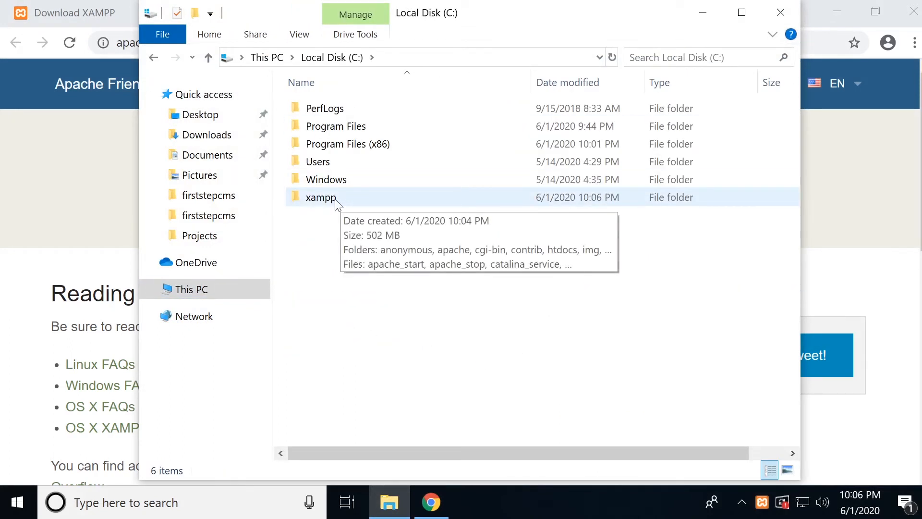
double_click(321, 197)
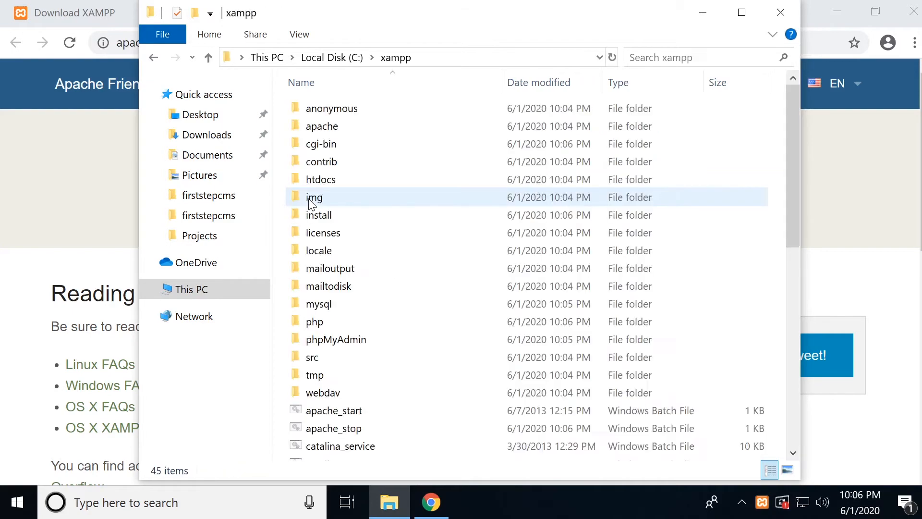
scroll("down", 3)
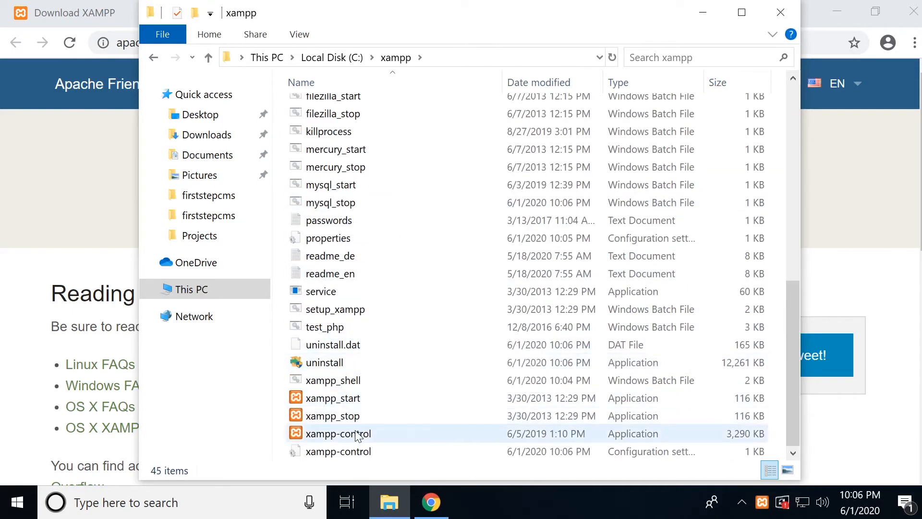
double_click(338, 434)
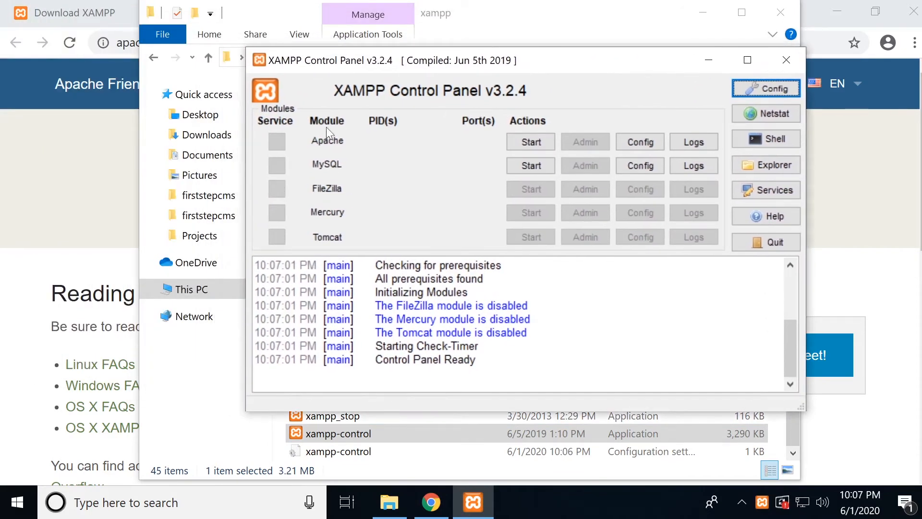
mouse_move(435, 151)
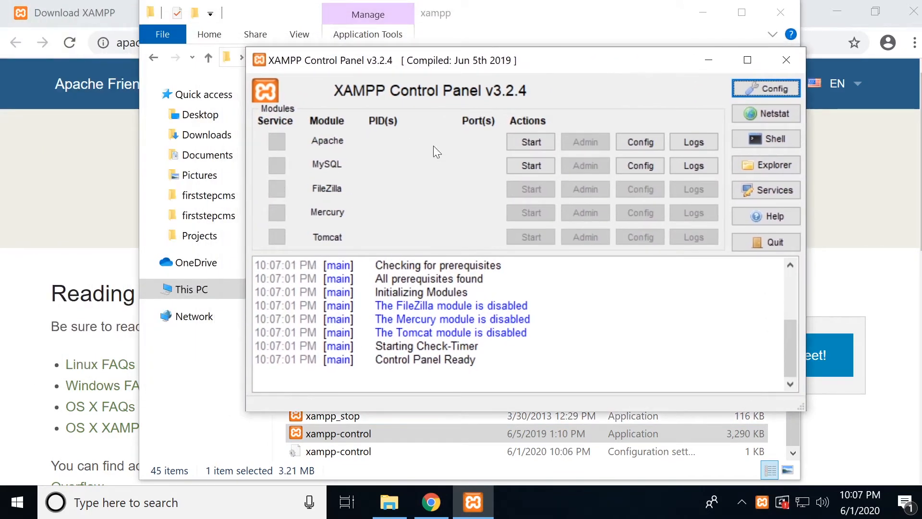
Start the Apache and MySQL modules and allow MySQL through the firewall.
left_click(530, 142)
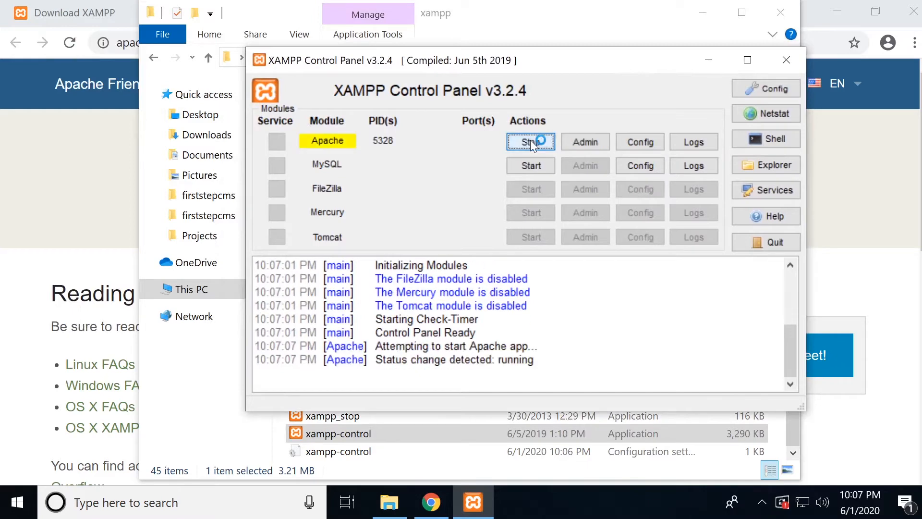
left_click(530, 142)
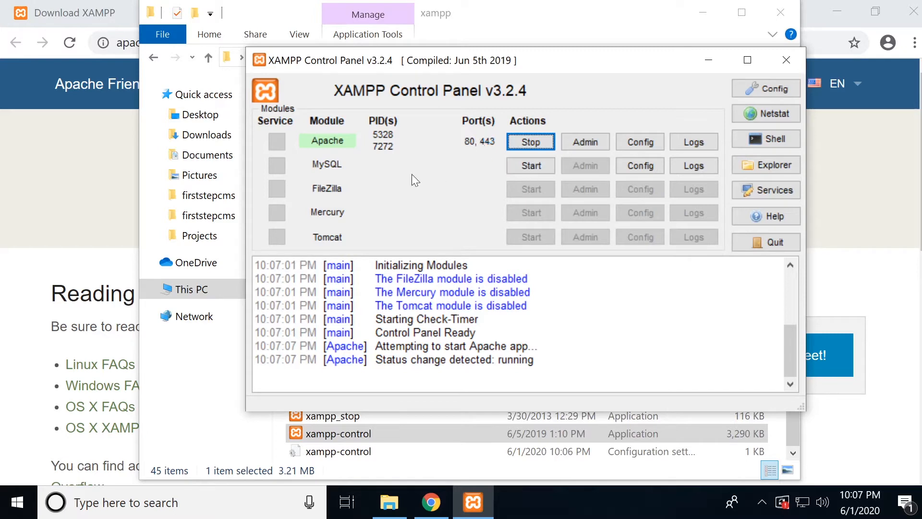
left_click(530, 165)
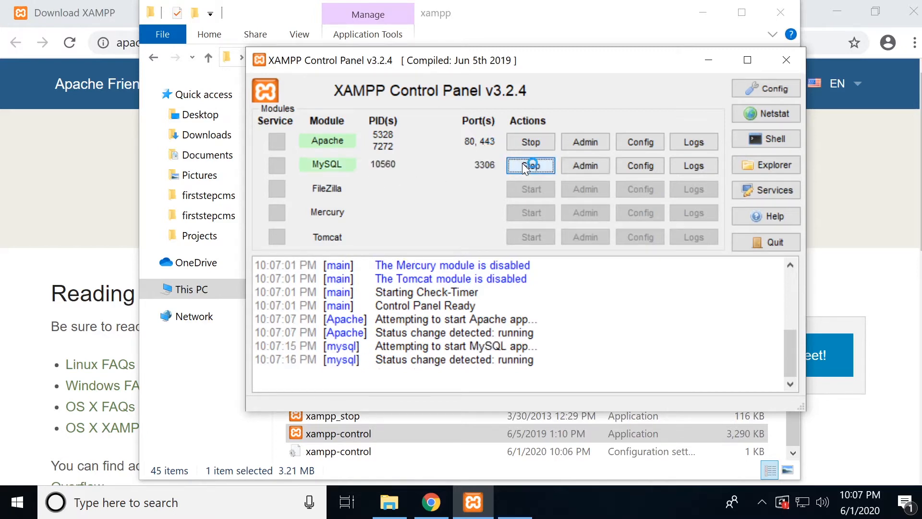
left_click(531, 165)
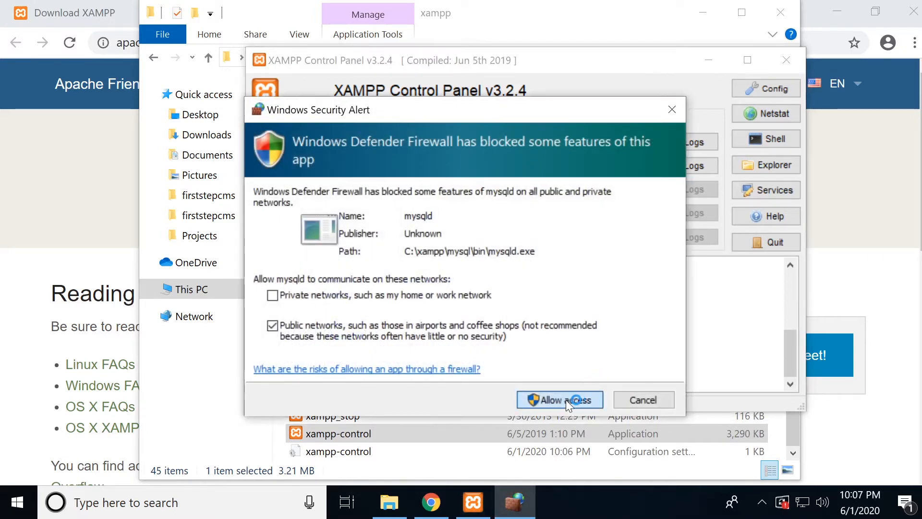
left_click(559, 400)
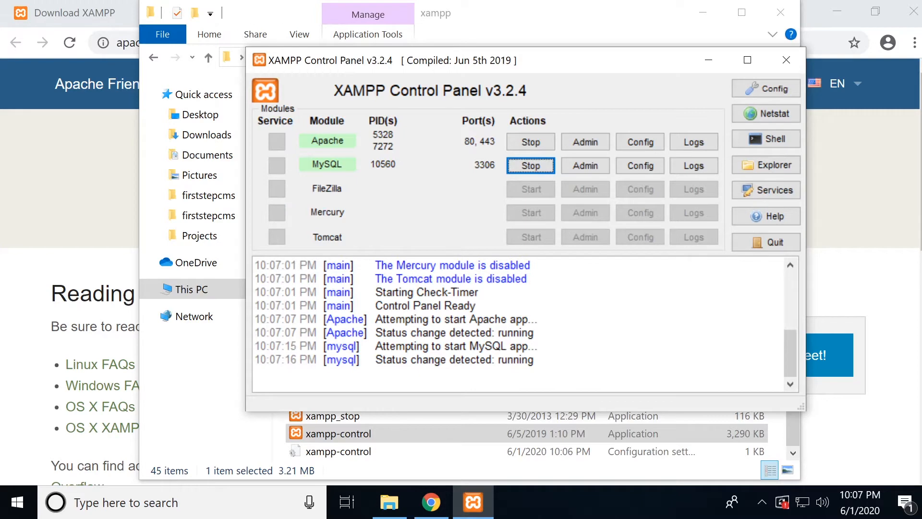
Load 127.0.0.1 in Chrome to show the XAMPP dashboard welcome page.
type("127.0.0.1/dashboard/")
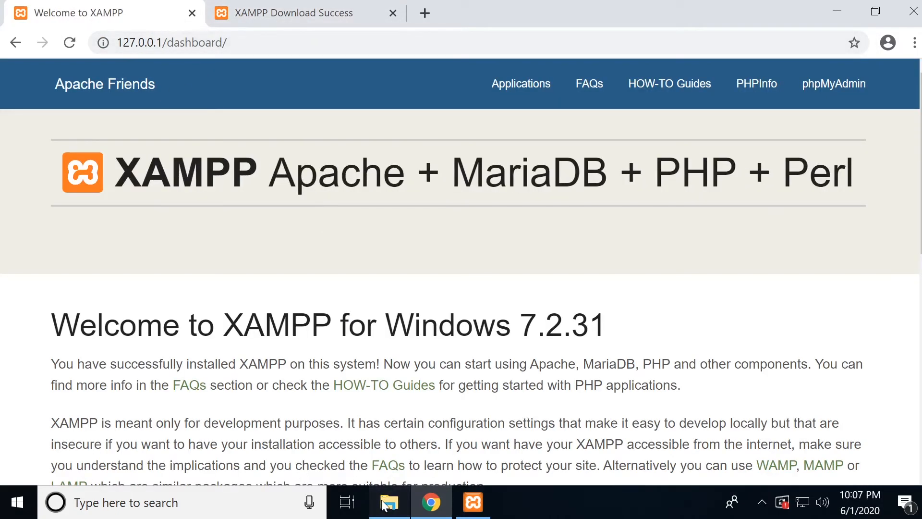
Return to File Explorer and open the htdocs folder inside C:\xampp.
left_click(389, 502)
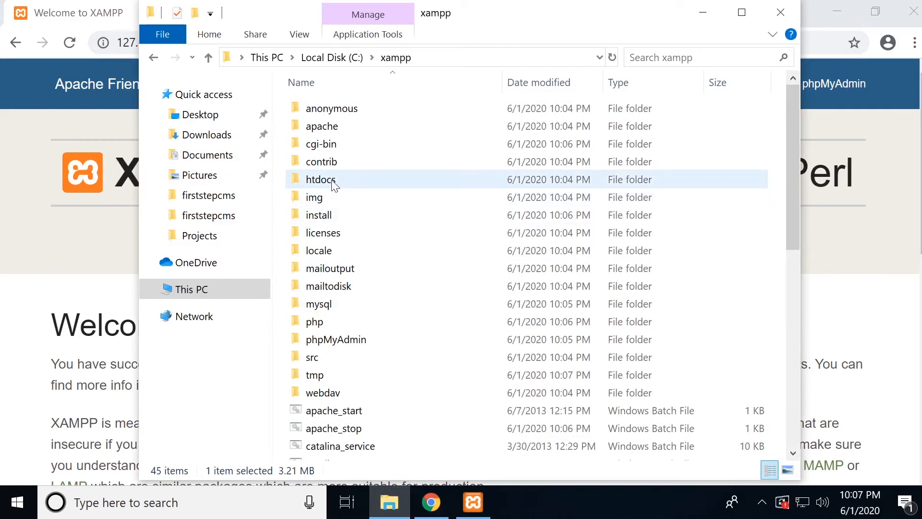
double_click(321, 180)
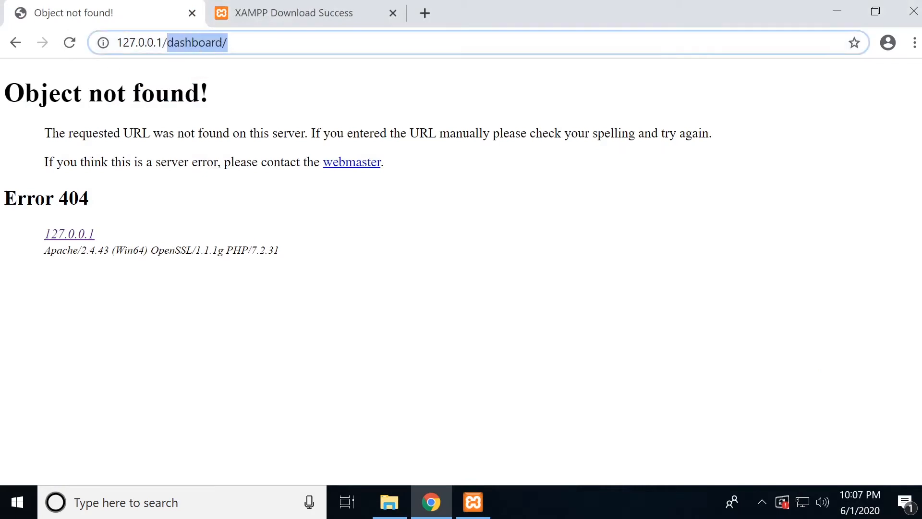
Load the bare 127.0.0.1 root index and close the XAMPP download-success tab.
key("Enter")
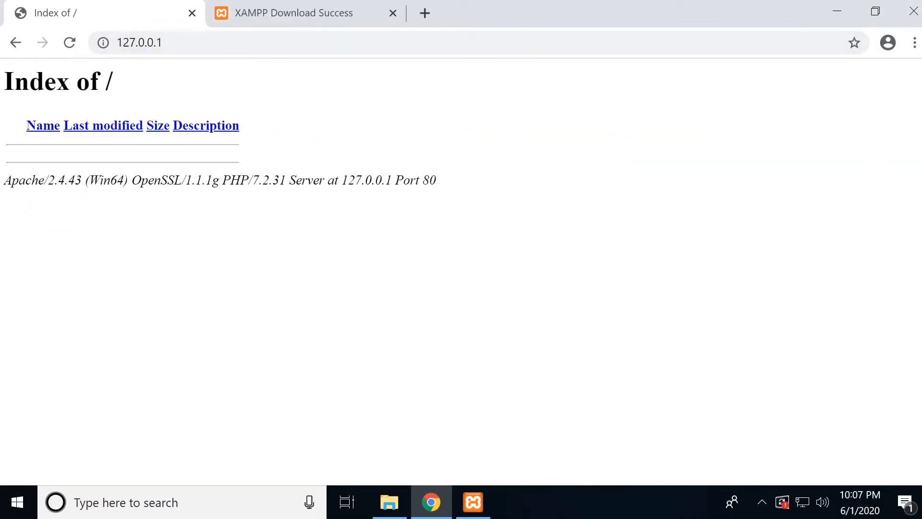
left_click(392, 13)
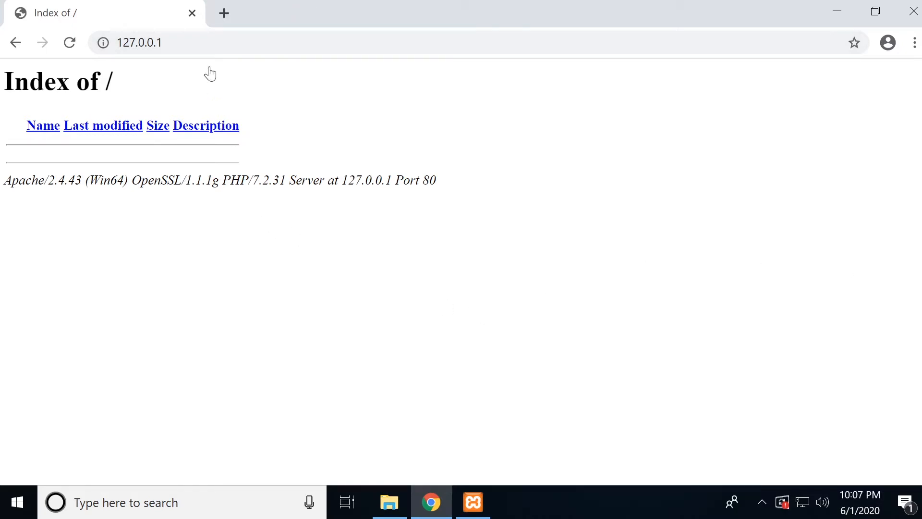
Search 'composer', reach getcomposer.org and download Composer-Setup.exe.
type("goo")
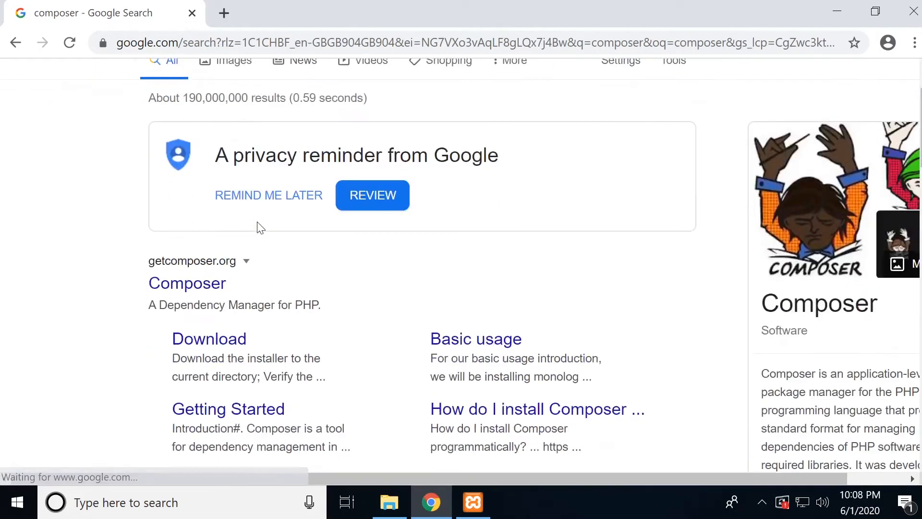
scroll("down", 3)
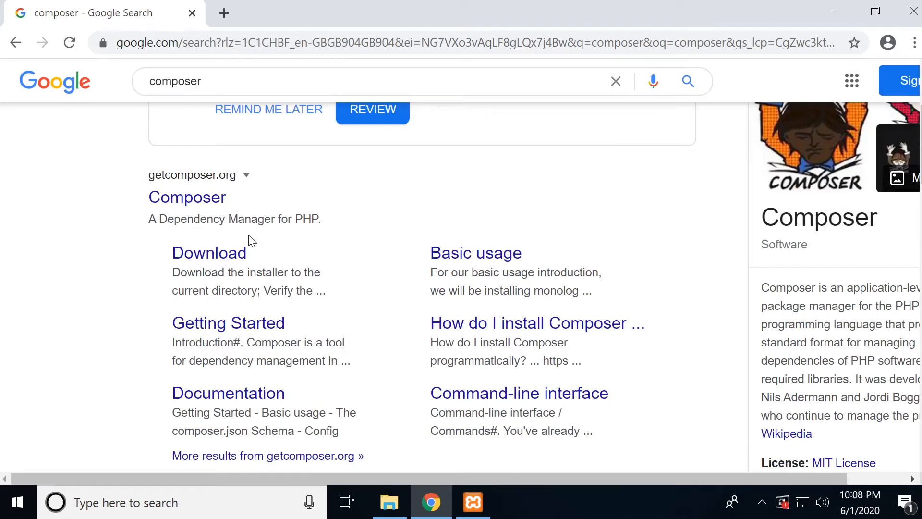
left_click(209, 253)
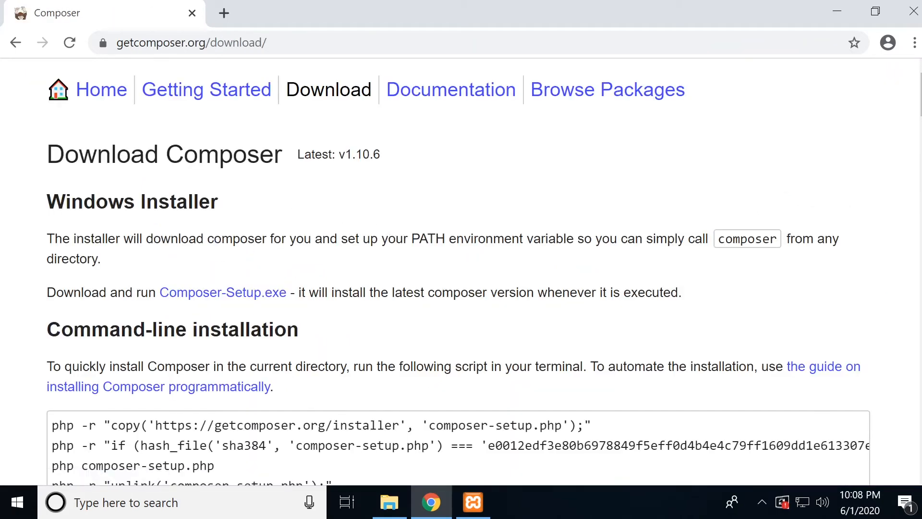
scroll("down", 3)
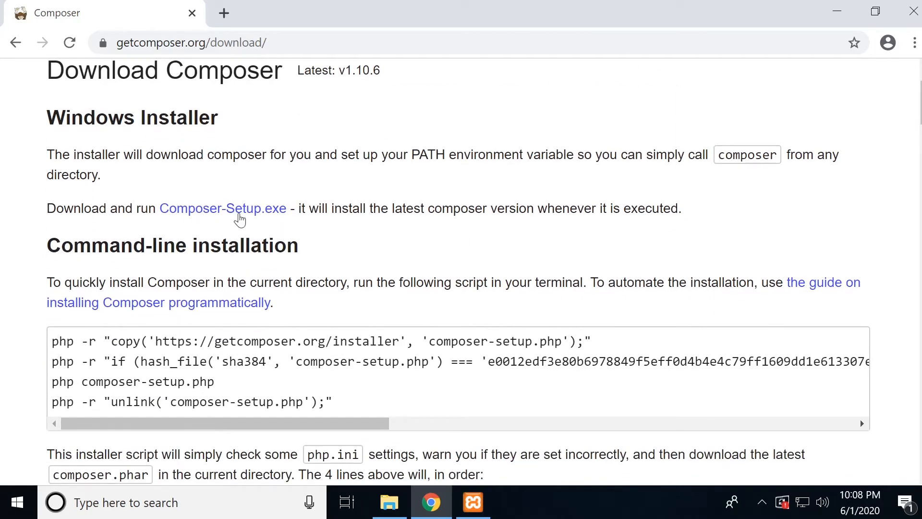
left_click(222, 209)
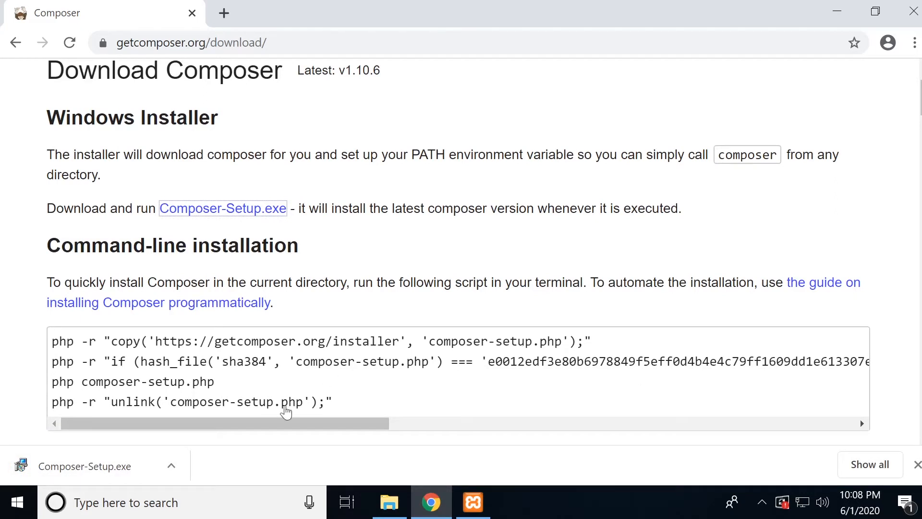
Run Composer-Setup.exe and choose Install for me only with the default installation type.
left_click(84, 466)
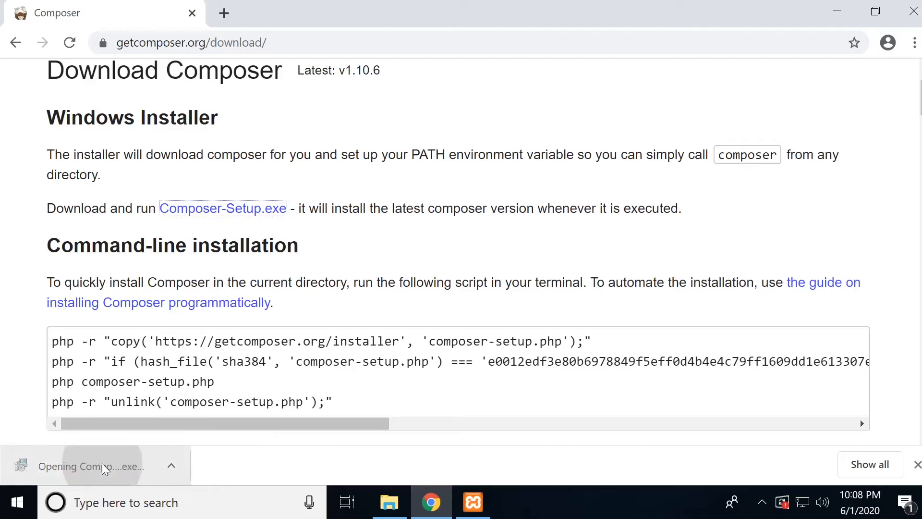
left_click(88, 466)
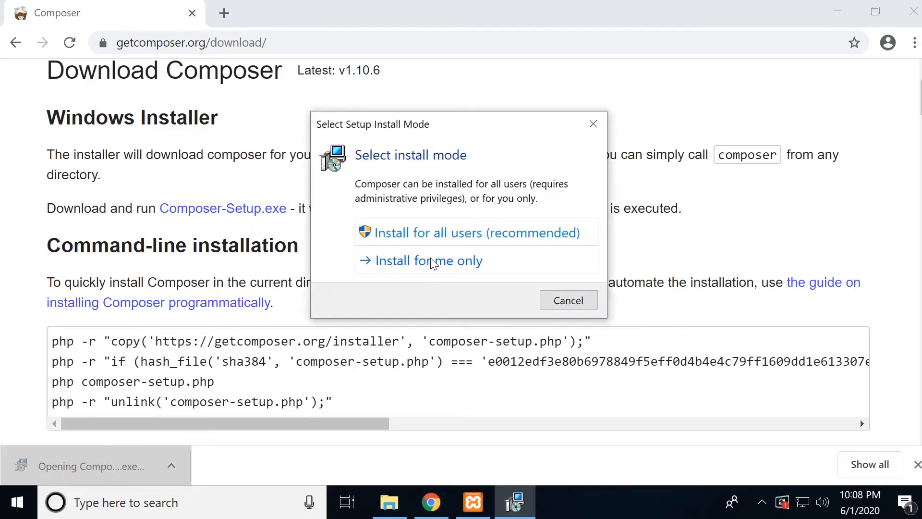
left_click(428, 261)
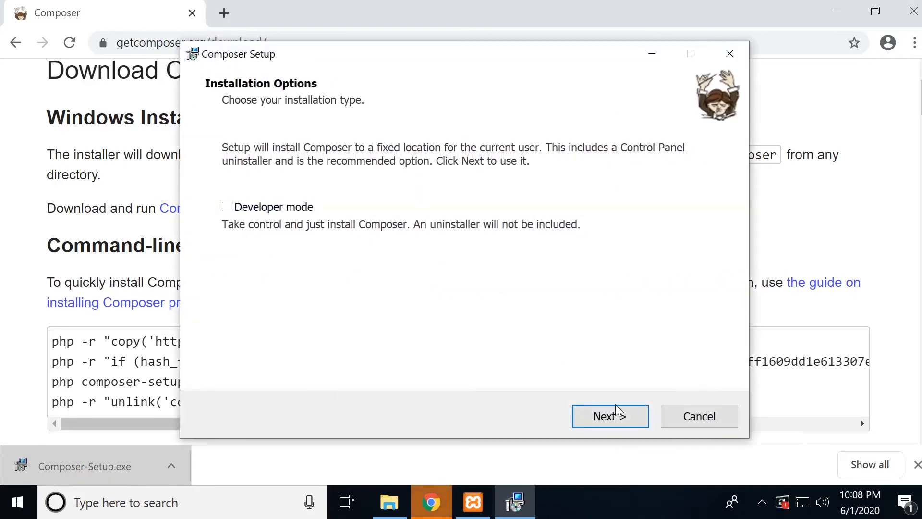
left_click(610, 416)
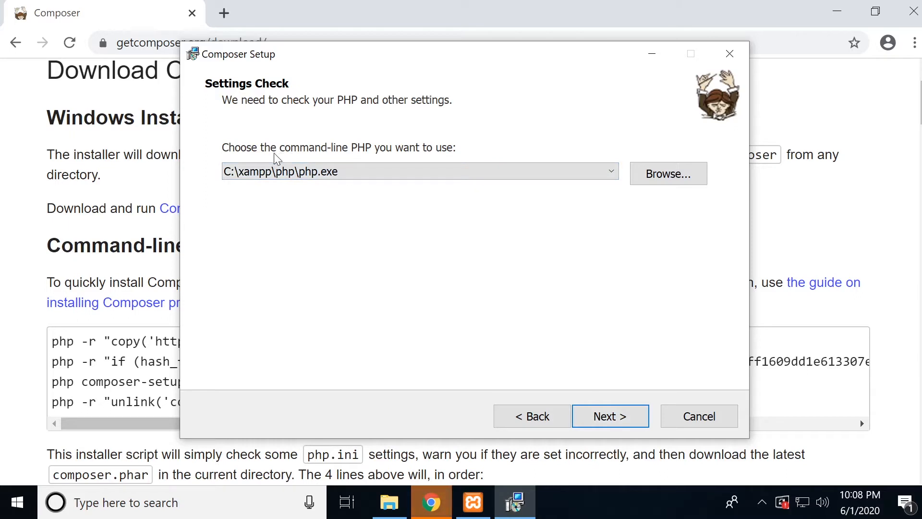
Finish Composer setup keeping XAMPP's PHP and no proxy, then start a Command Prompt.
left_click(412, 171)
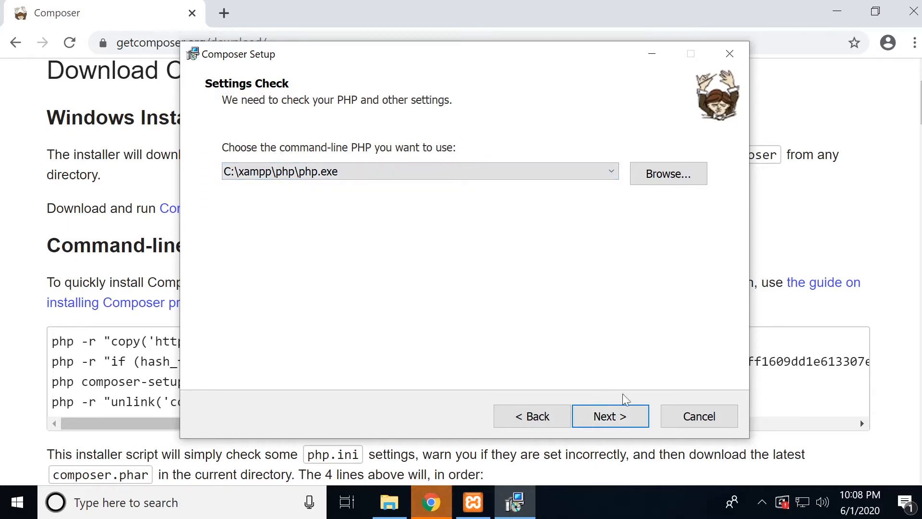
left_click(610, 415)
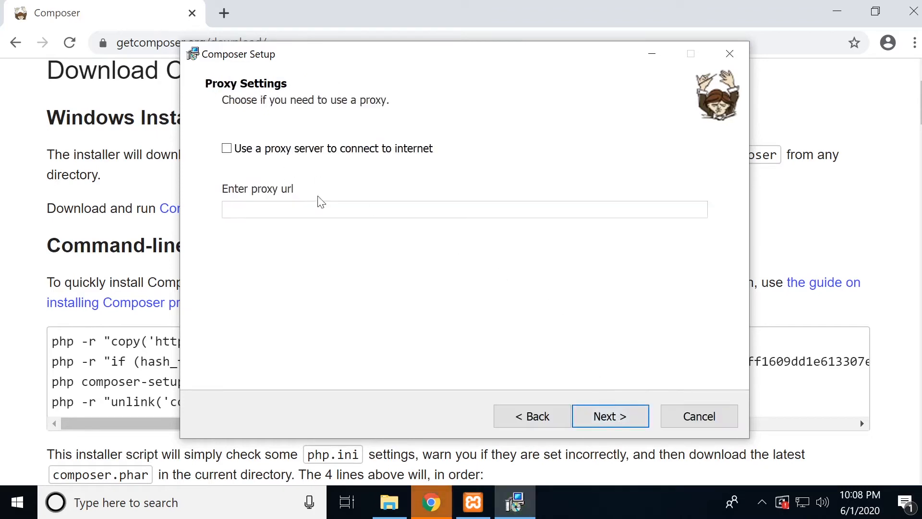
left_click(609, 416)
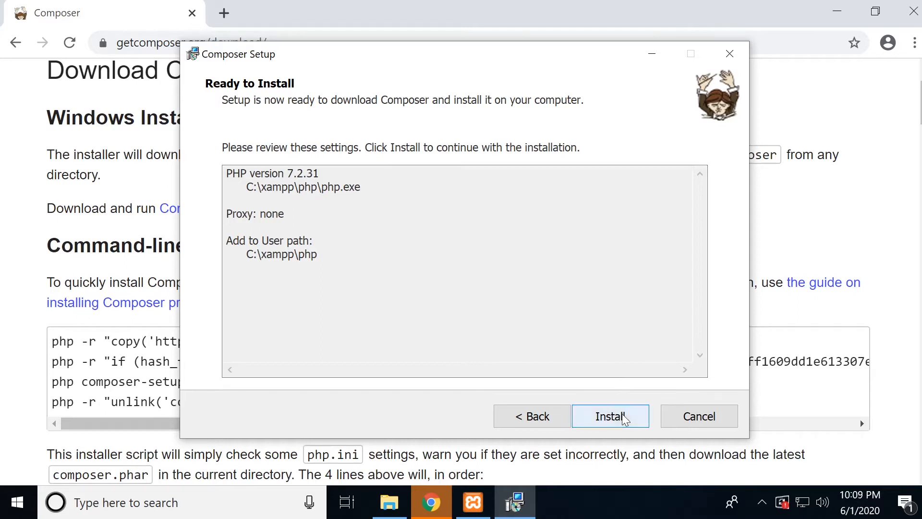
left_click(610, 416)
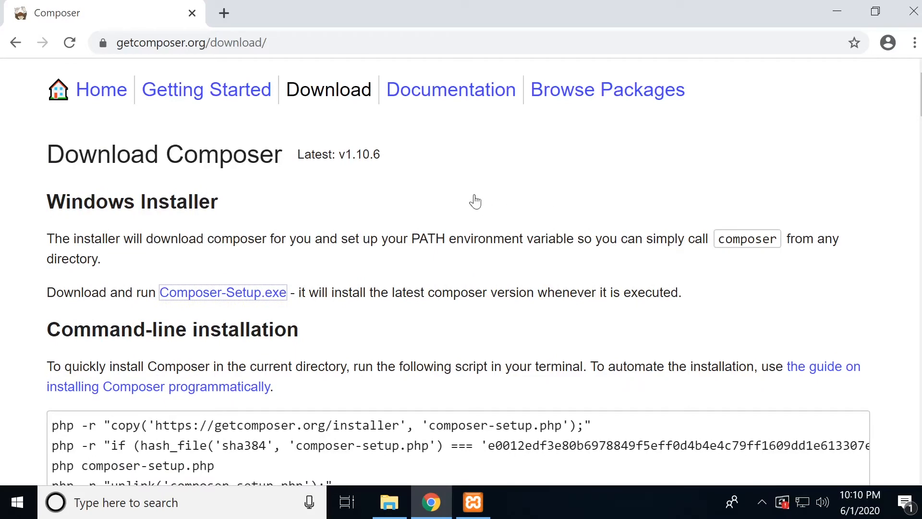
mouse_move(379, 375)
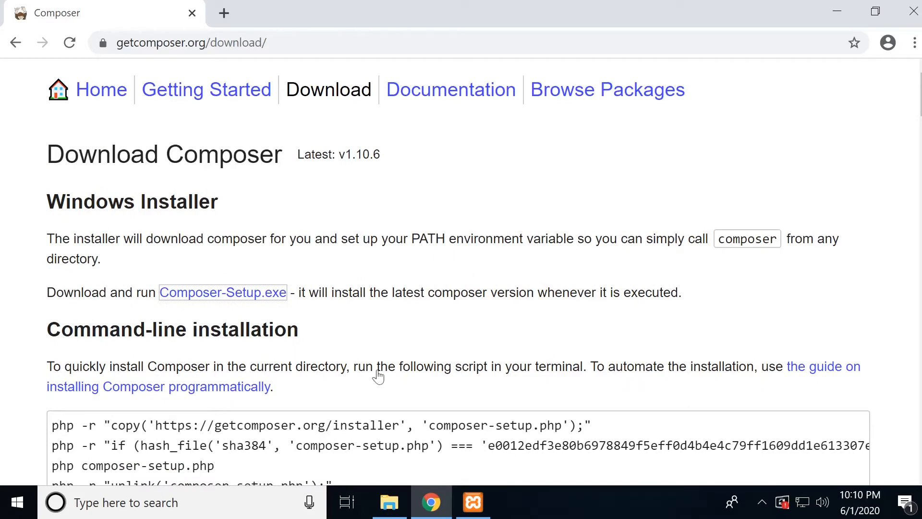
left_click(18, 502)
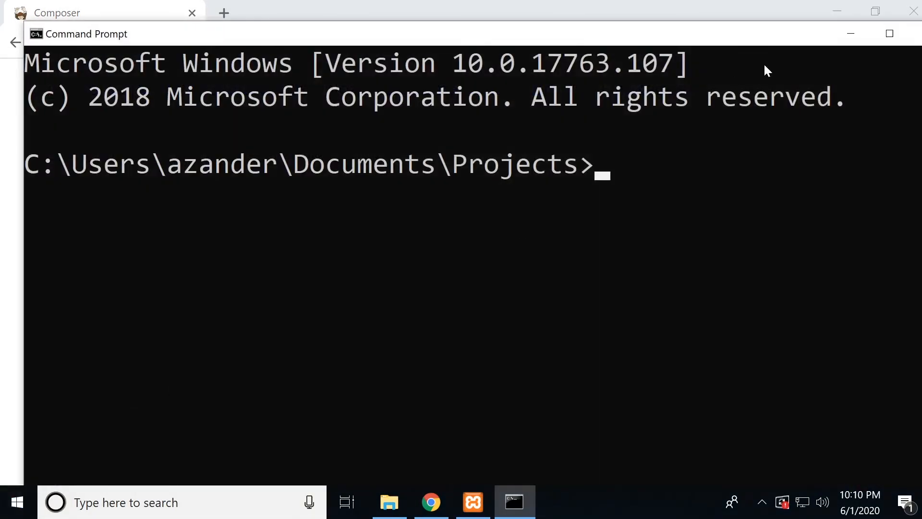
Maximize the Command Prompt and change directory to the C: drive root.
left_click(889, 34)
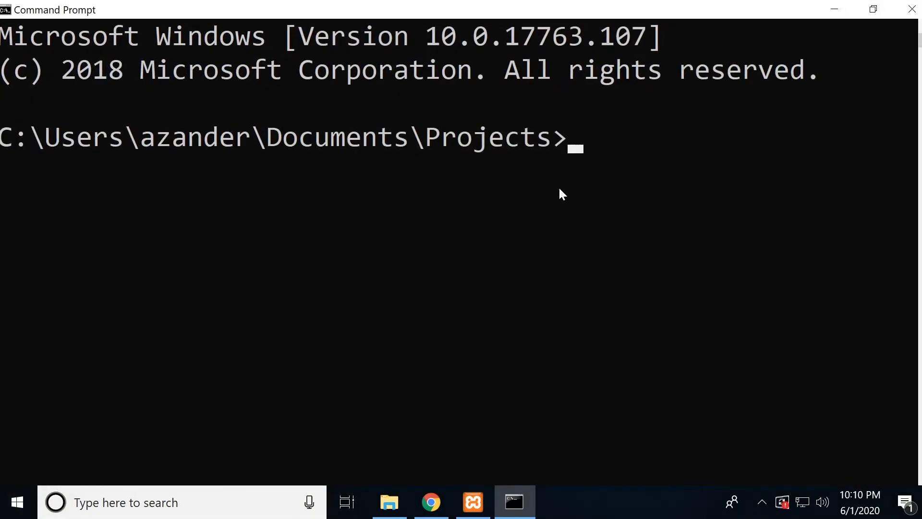
type("cd")
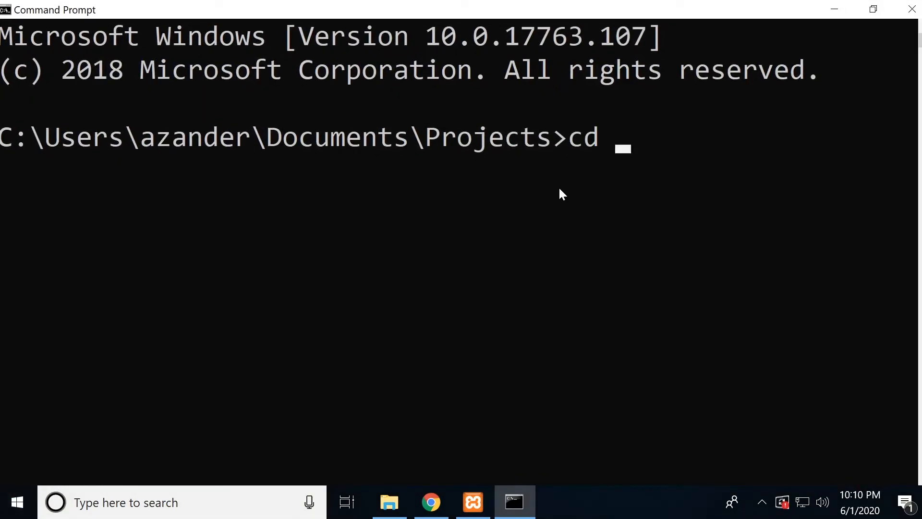
type("c:/")
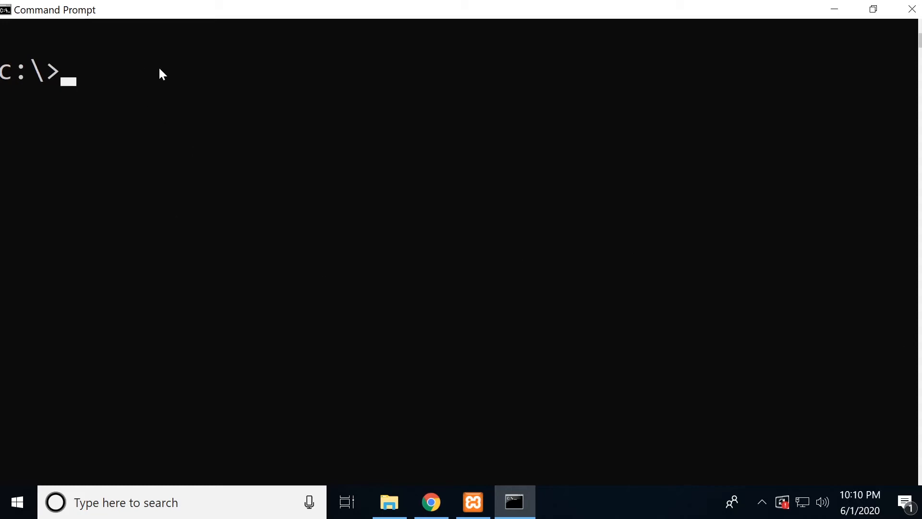
Enter 'composer global require laravel/installer' to install the Laravel installer globally.
type("composer")
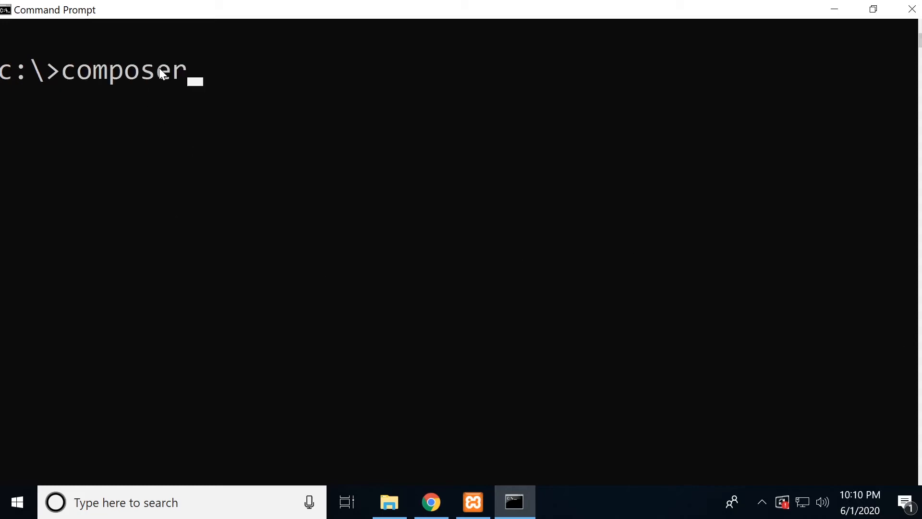
type("global")
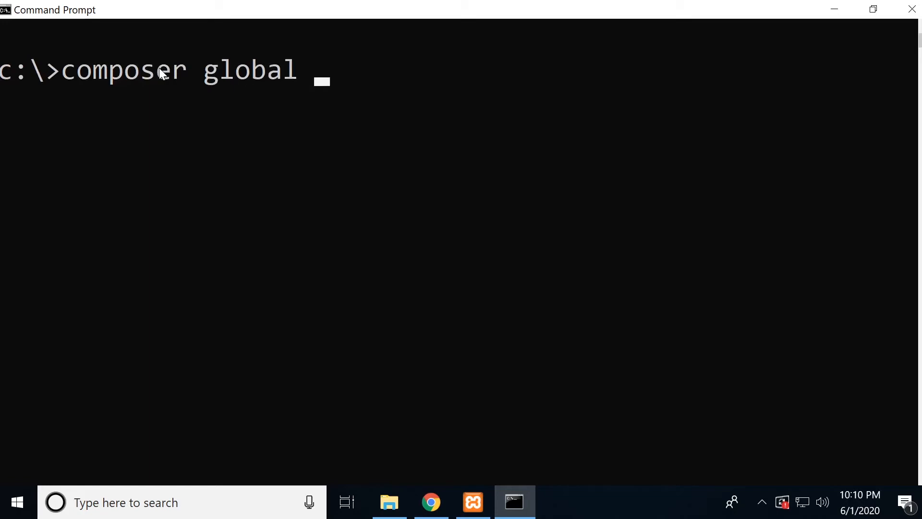
type("require")
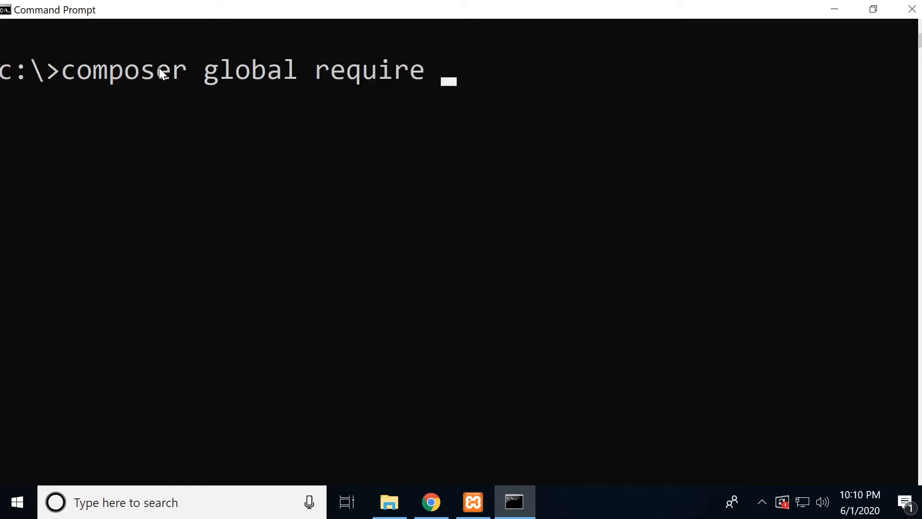
type("laravel")
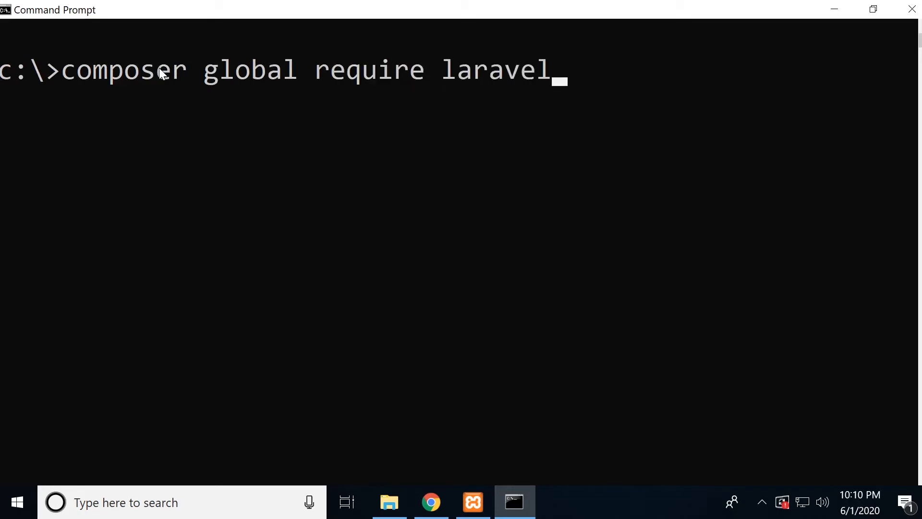
type("/installer")
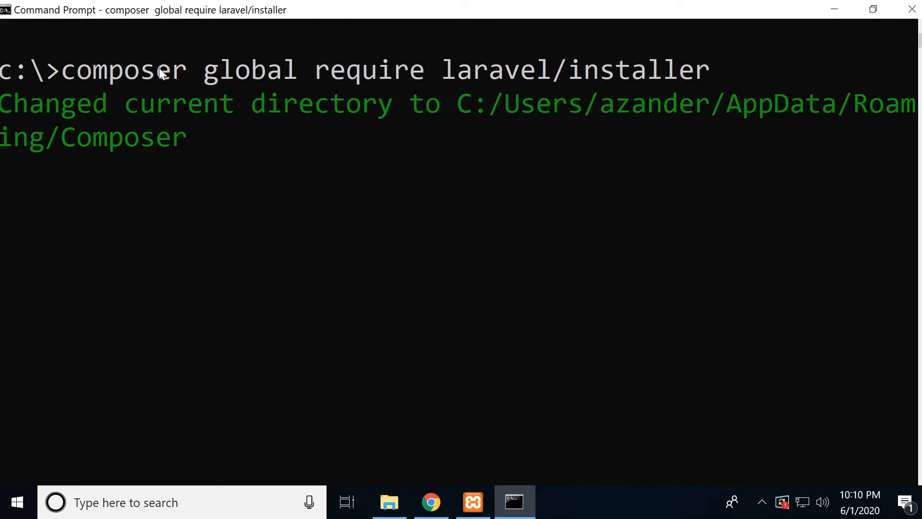
mouse_move(196, 77)
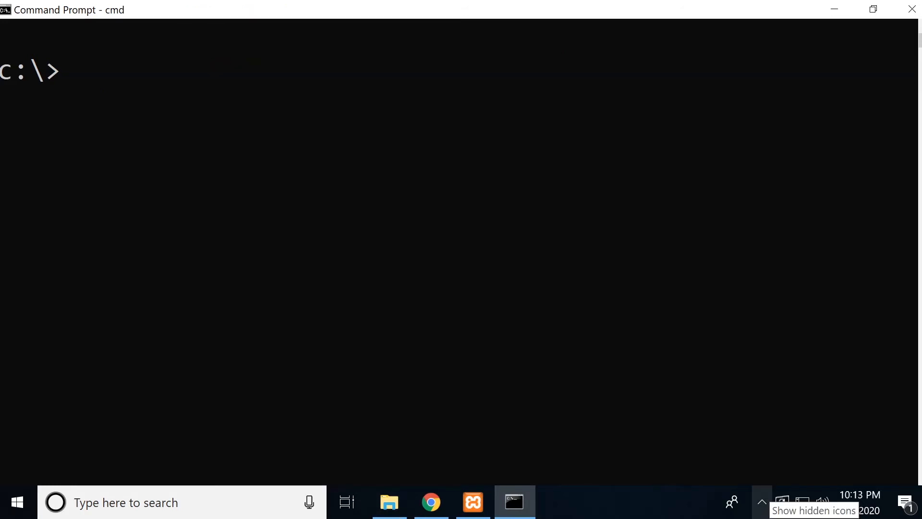
mouse_move(283, 162)
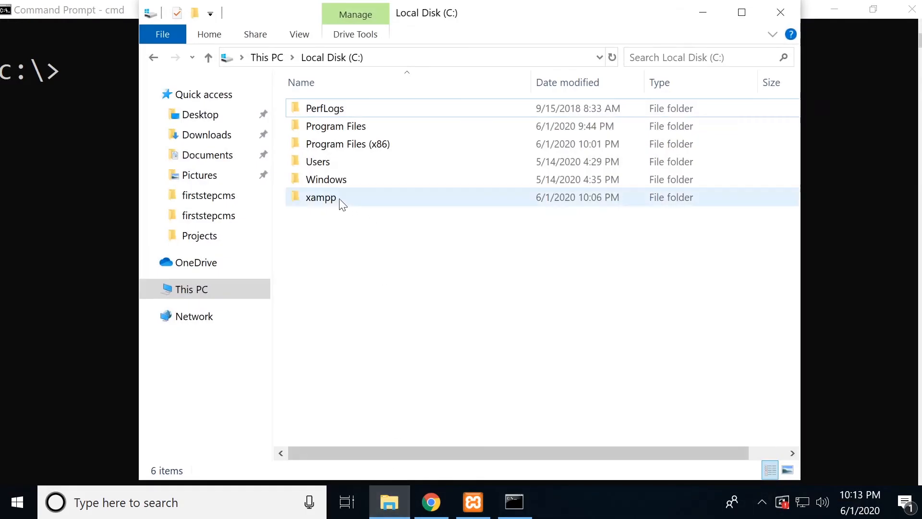
double_click(321, 197)
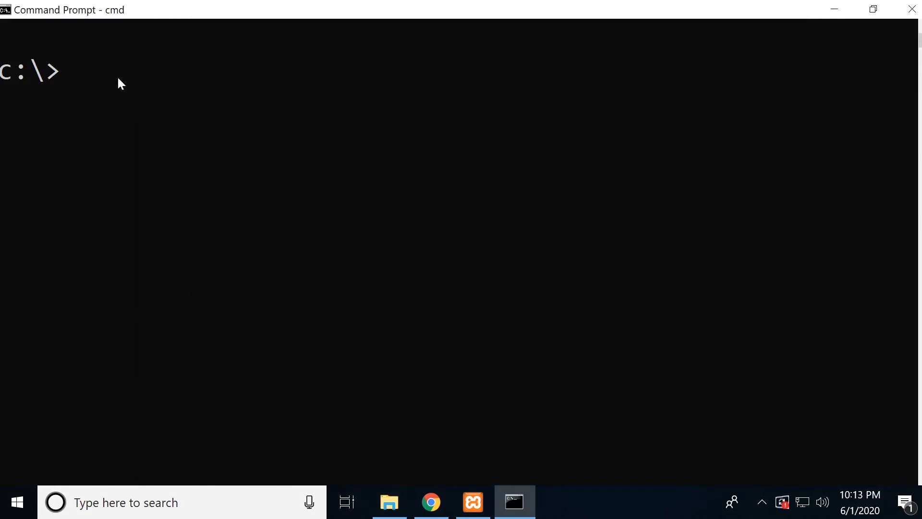
Change directory to C:\xampp\htdocs and begin 'composer create-project --prefer-dist'.
type("cd C:\\xampp\\htdocs")
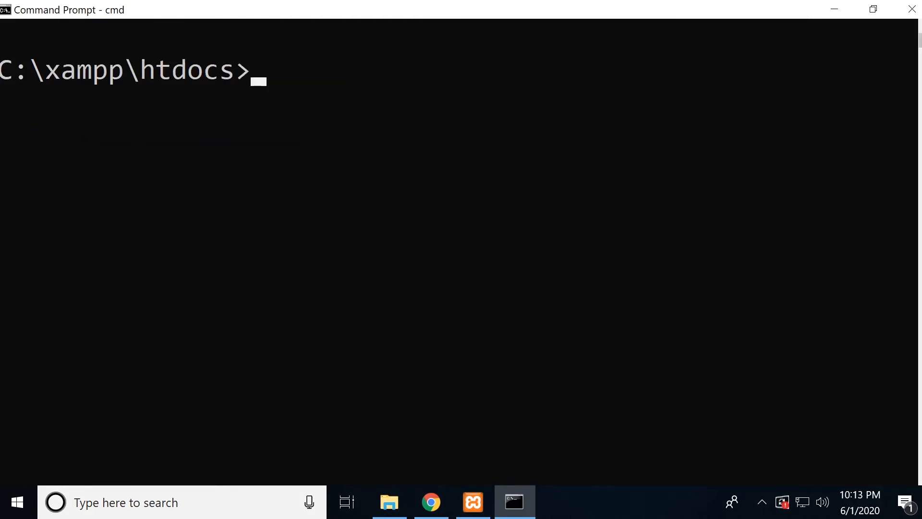
mouse_move(338, 64)
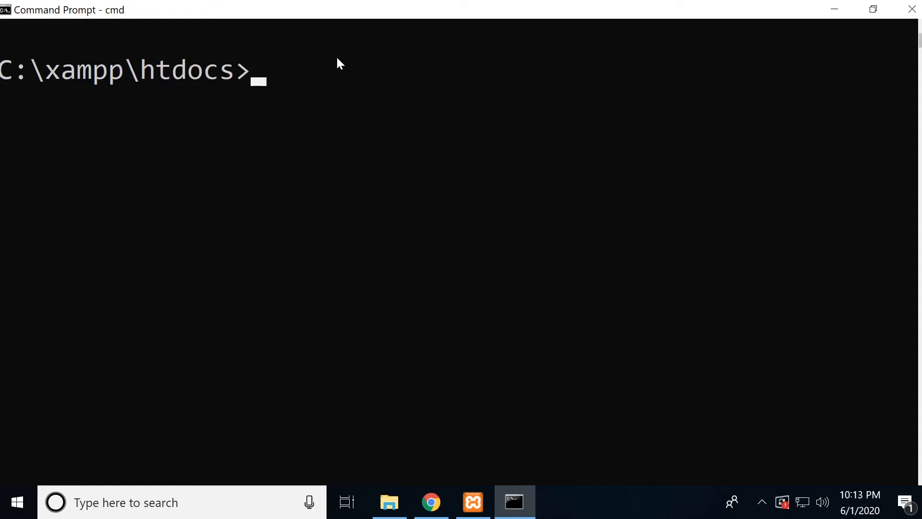
type("comp")
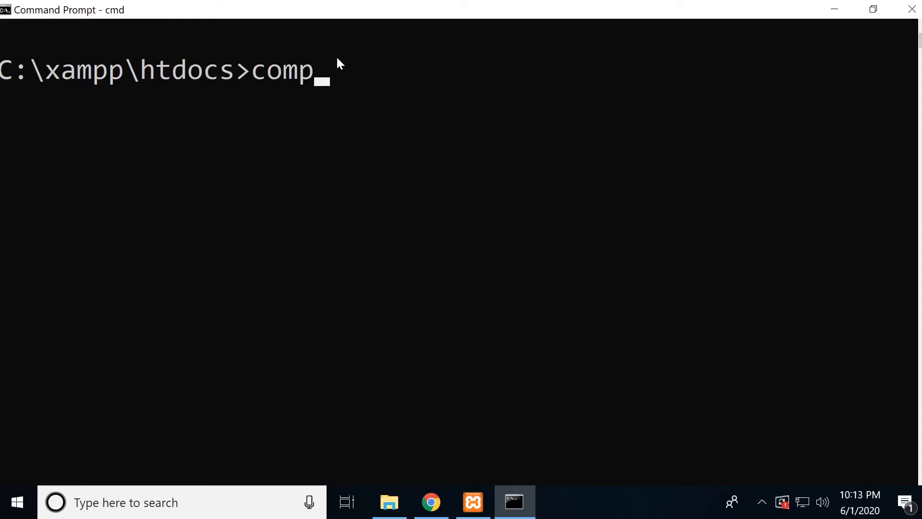
type("oser create")
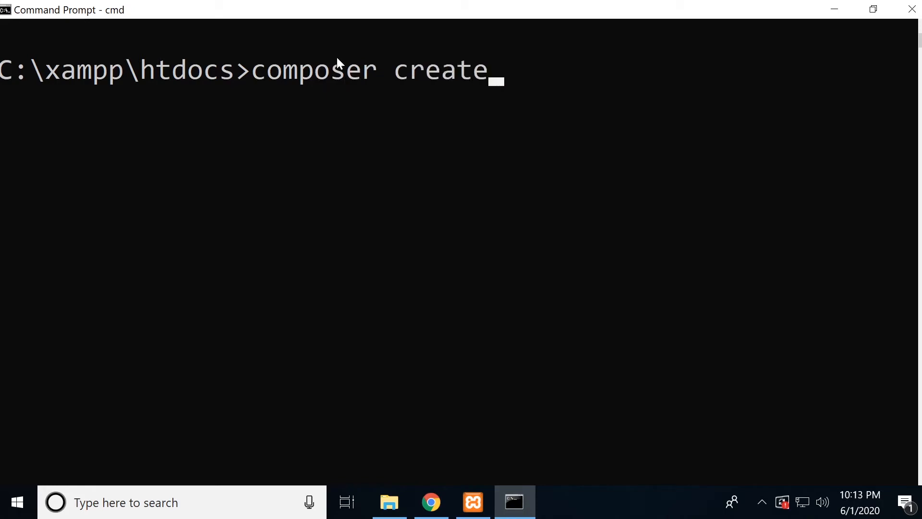
type("-project")
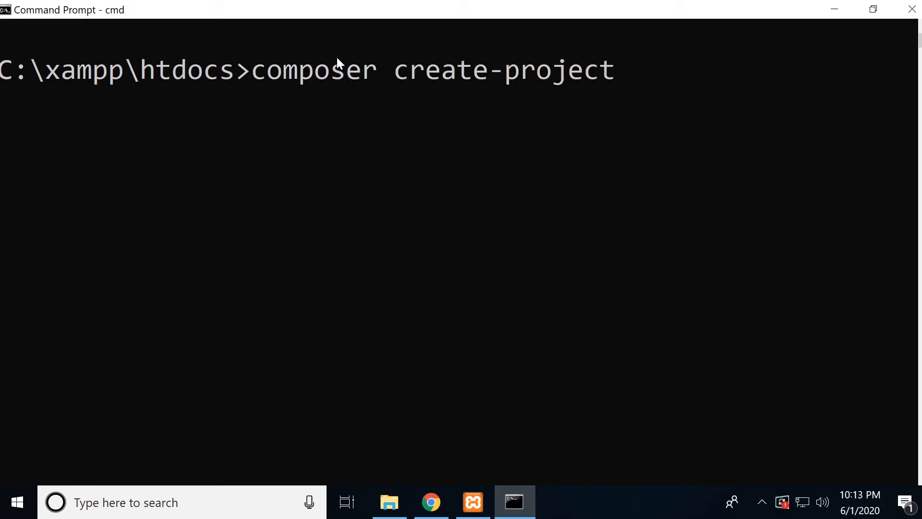
type("--per")
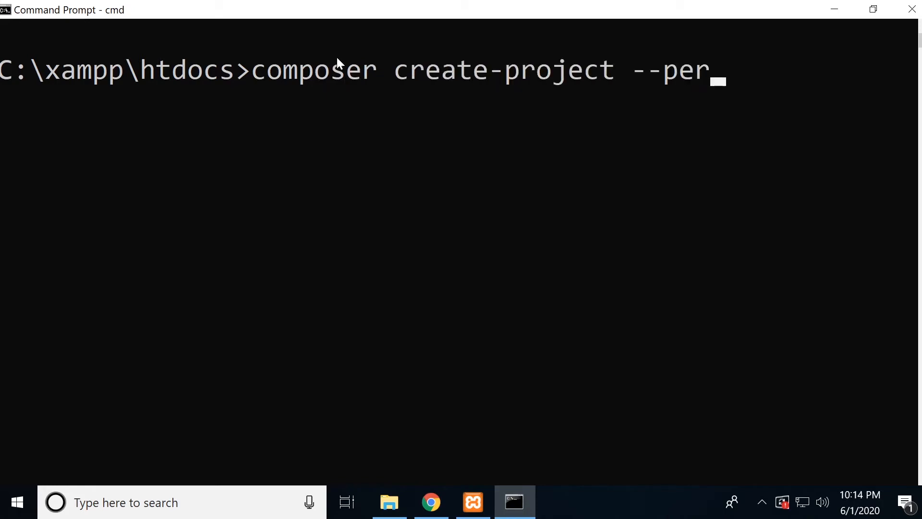
type("fer")
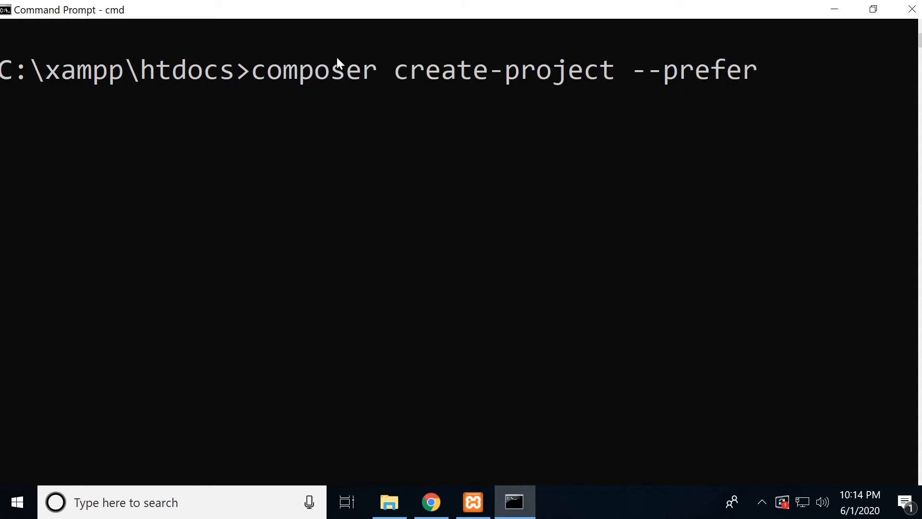
type("-dist")
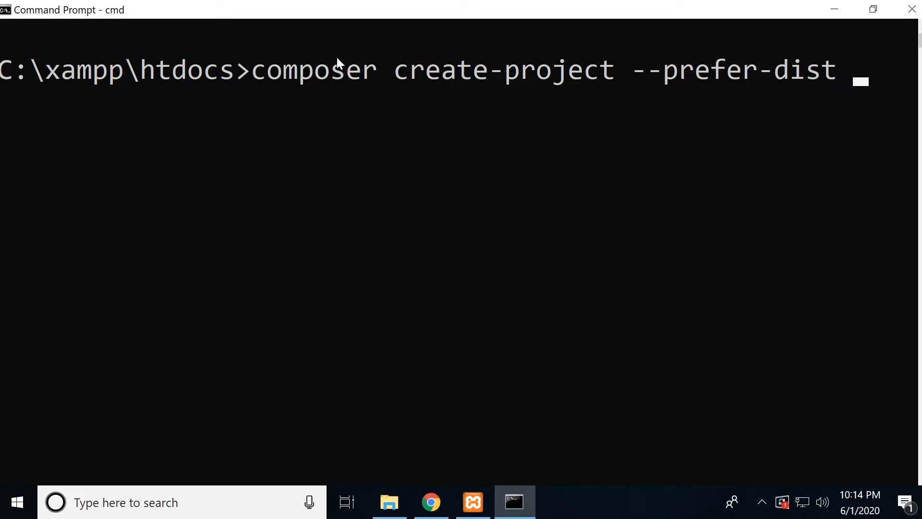
Complete the command with 'laravel/laravel app' to name the new project app.
type("laravel")
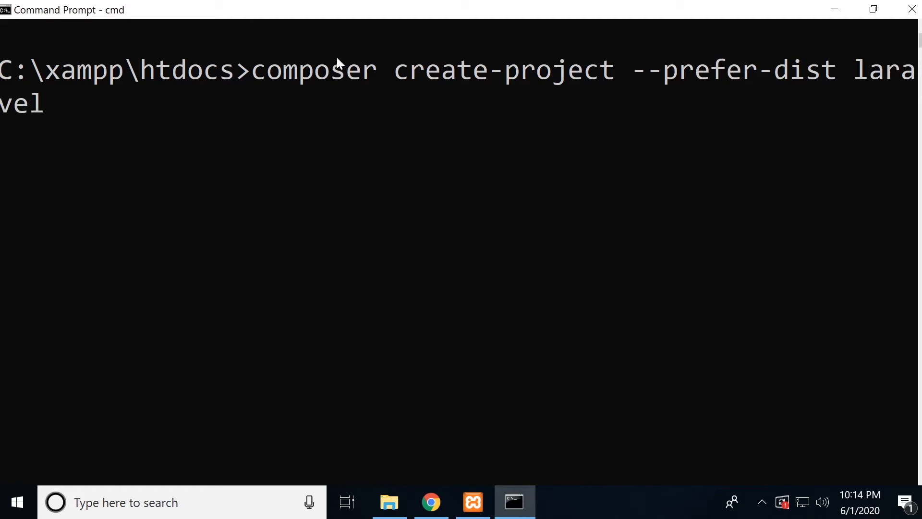
type("/")
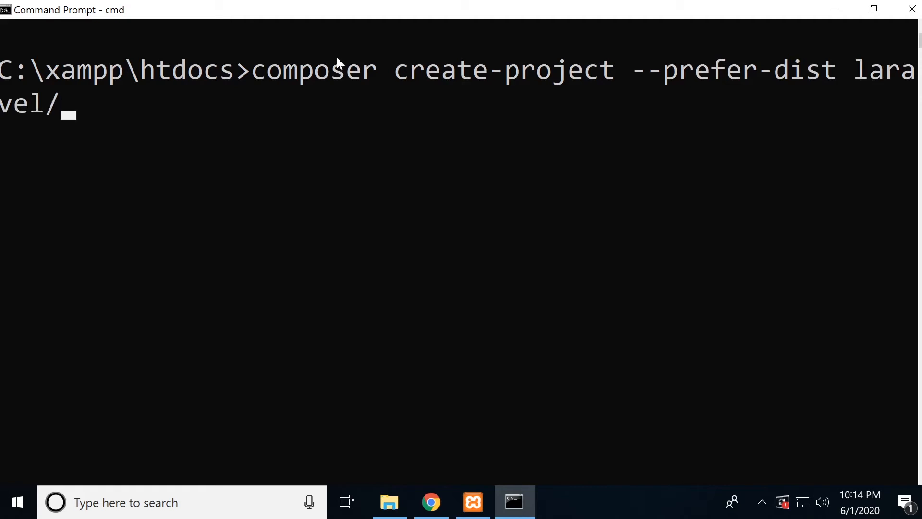
type("larave")
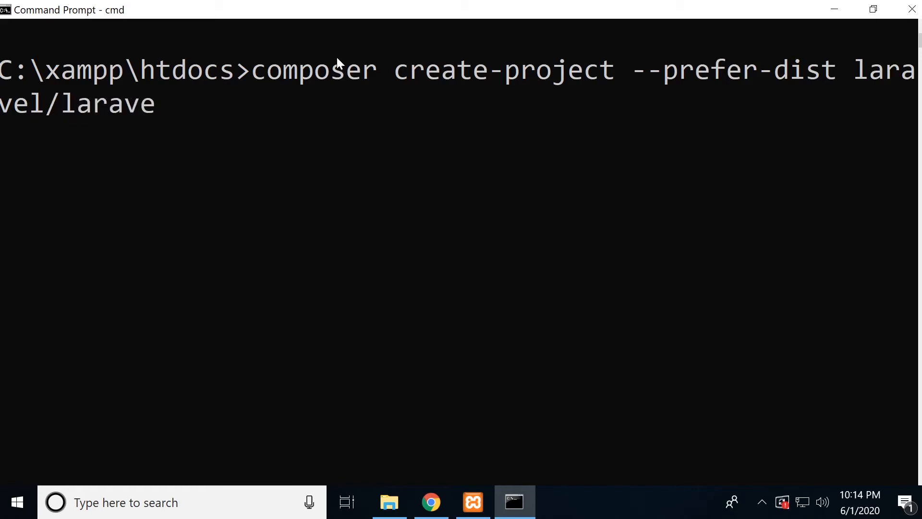
type("l")
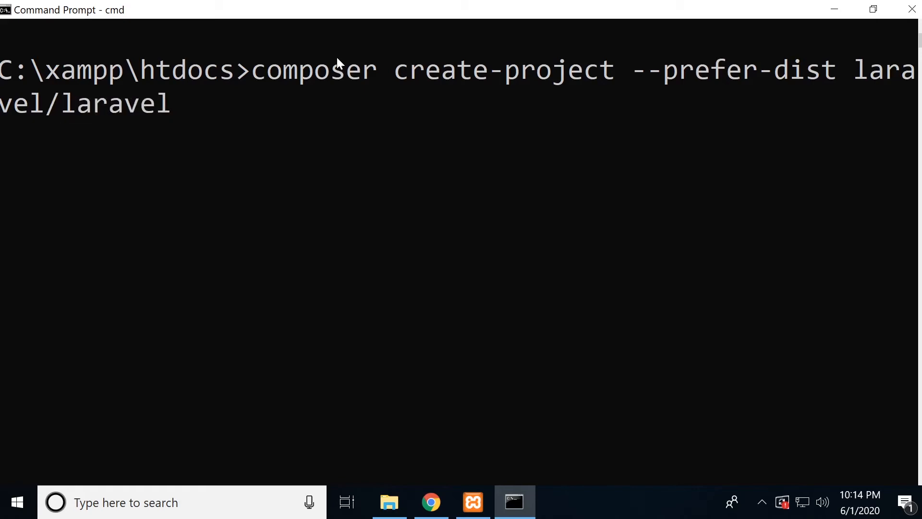
type("app")
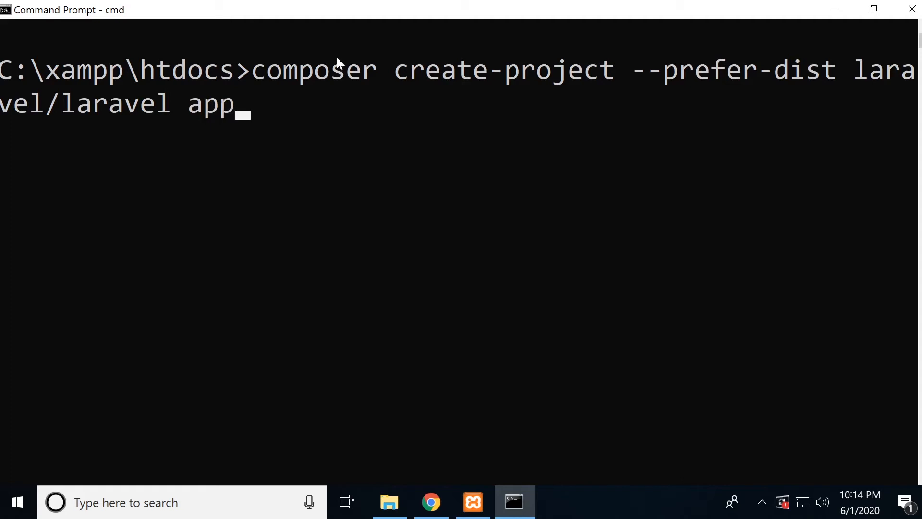
mouse_move(861, 70)
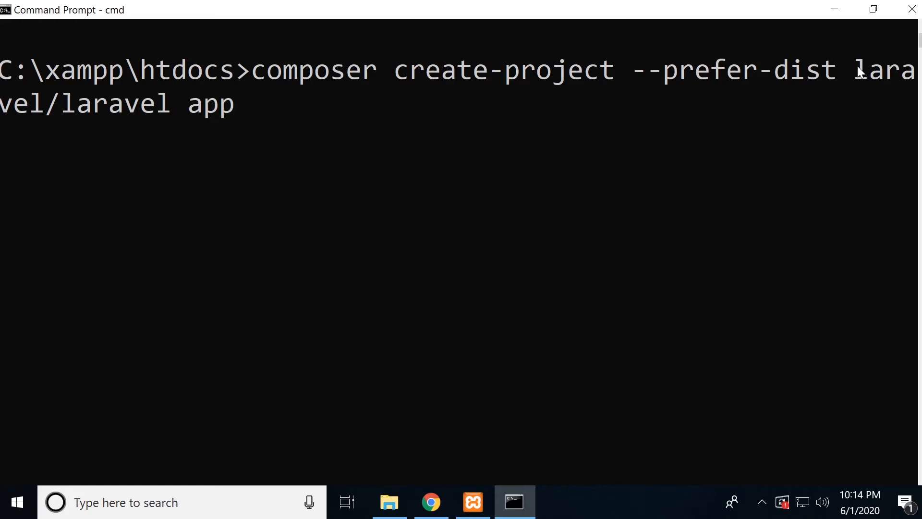
mouse_move(221, 97)
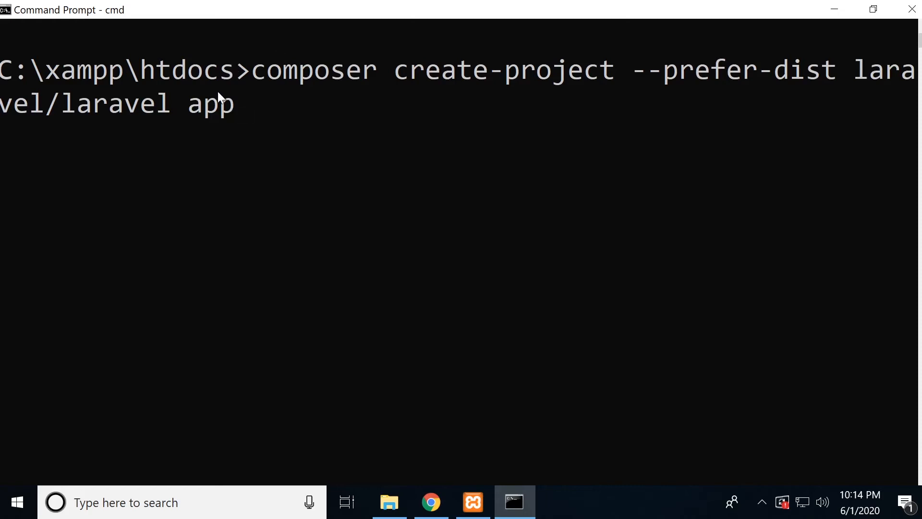
mouse_move(347, 163)
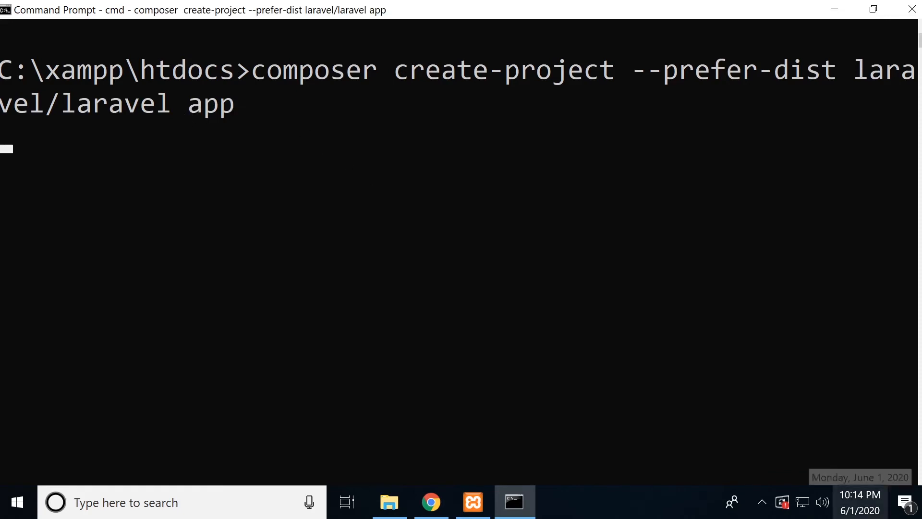
Run the create-project command so Laravel app installs and its application key is set.
key("enter")
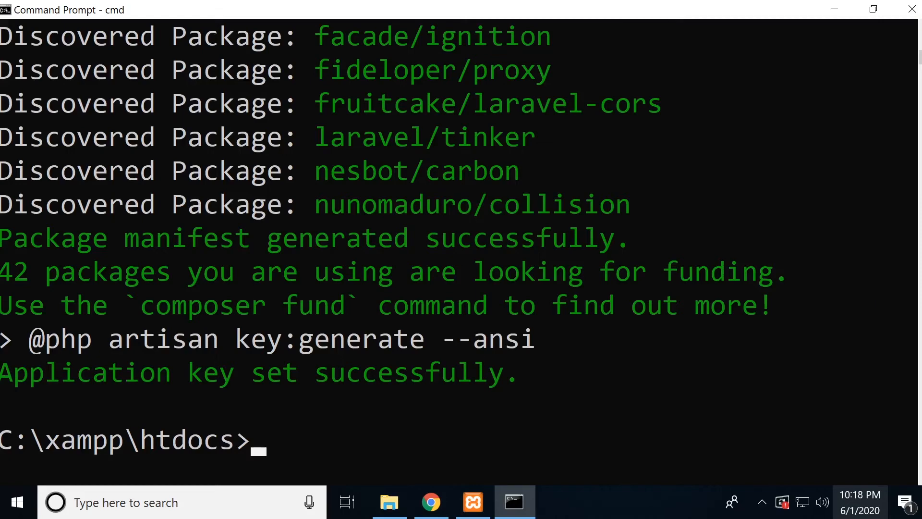
mouse_move(391, 448)
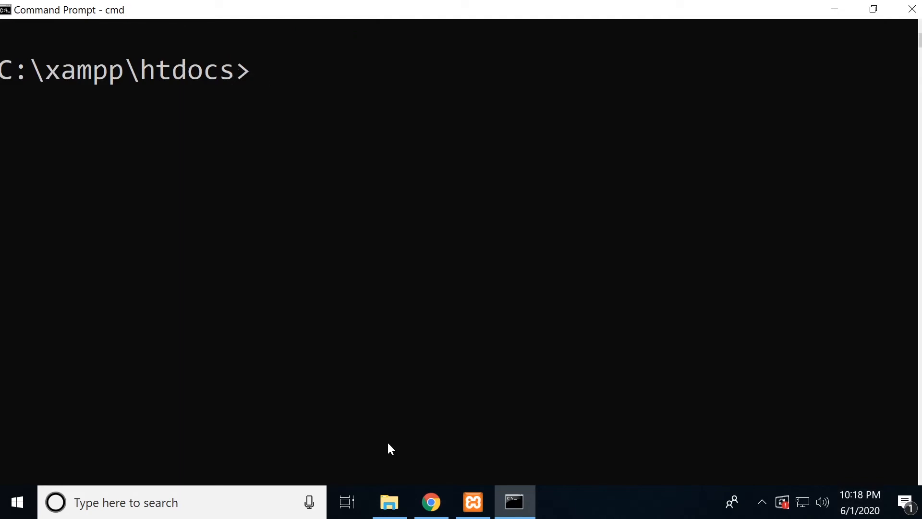
type("ph")
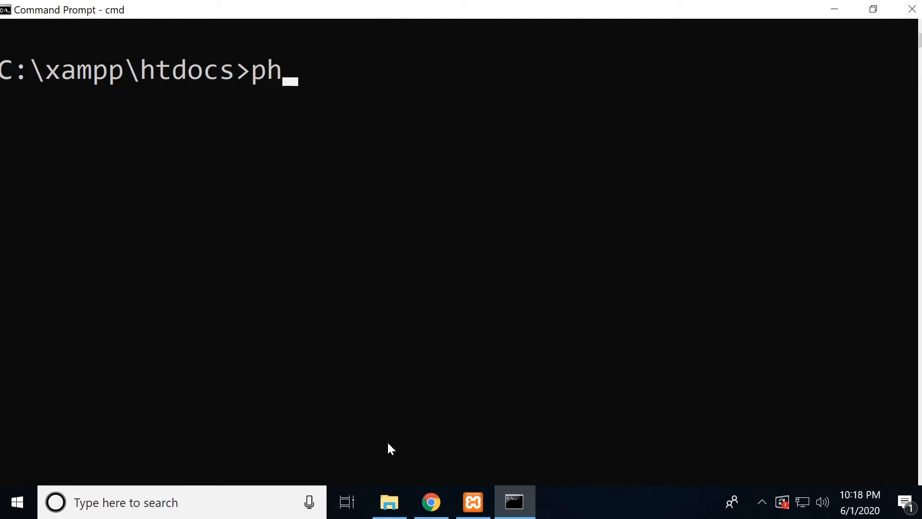
type("p artisa")
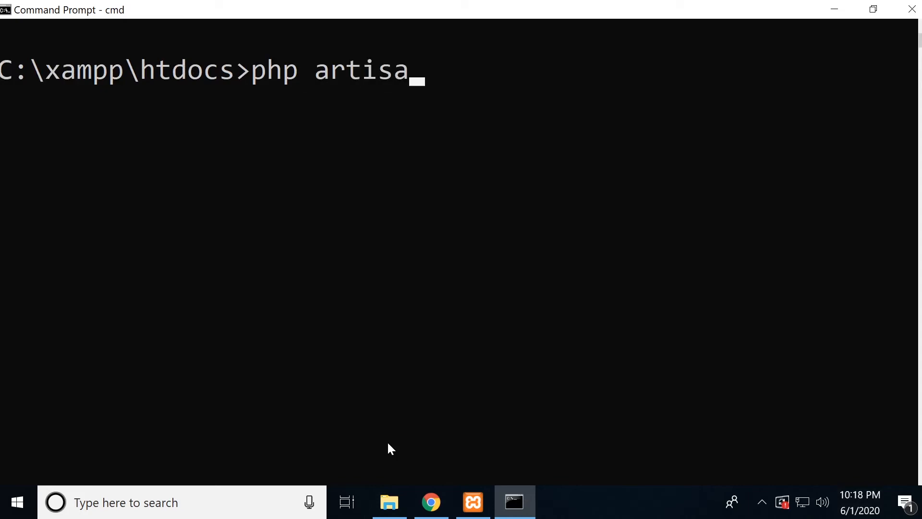
type("n serve")
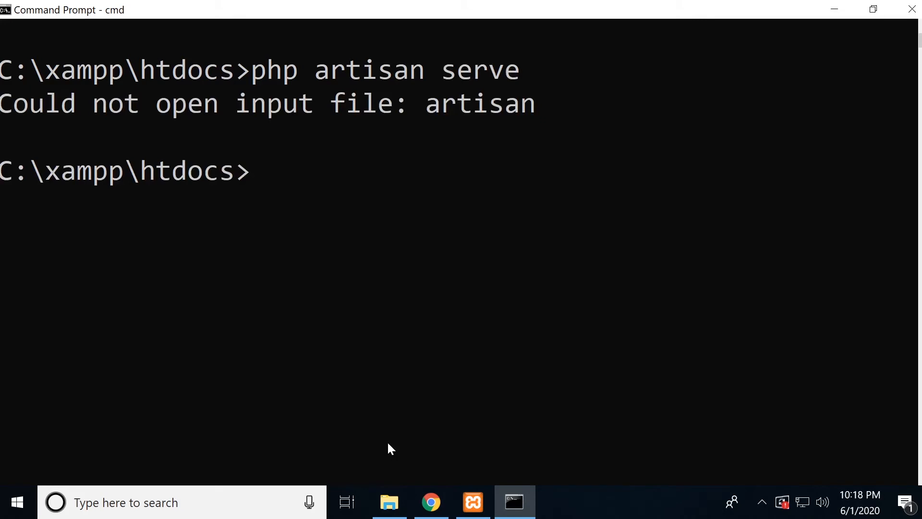
mouse_move(179, 206)
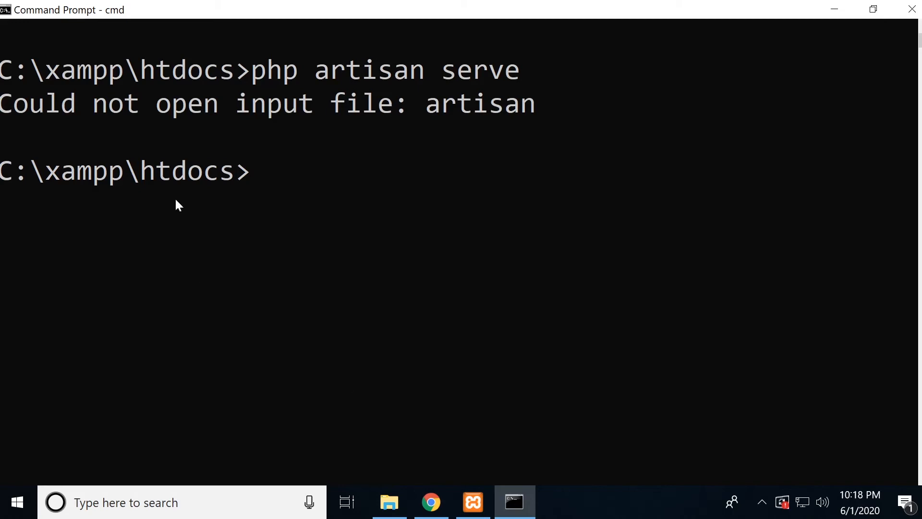
left_click(389, 502)
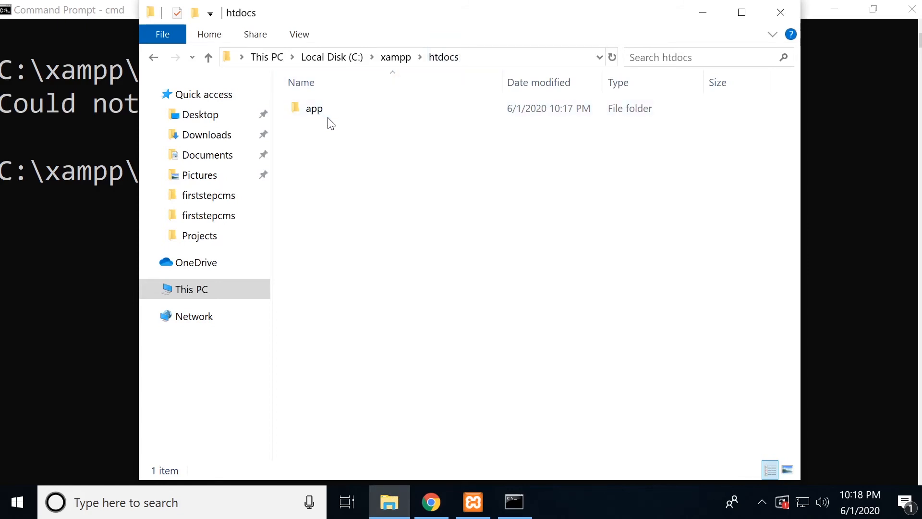
mouse_move(318, 112)
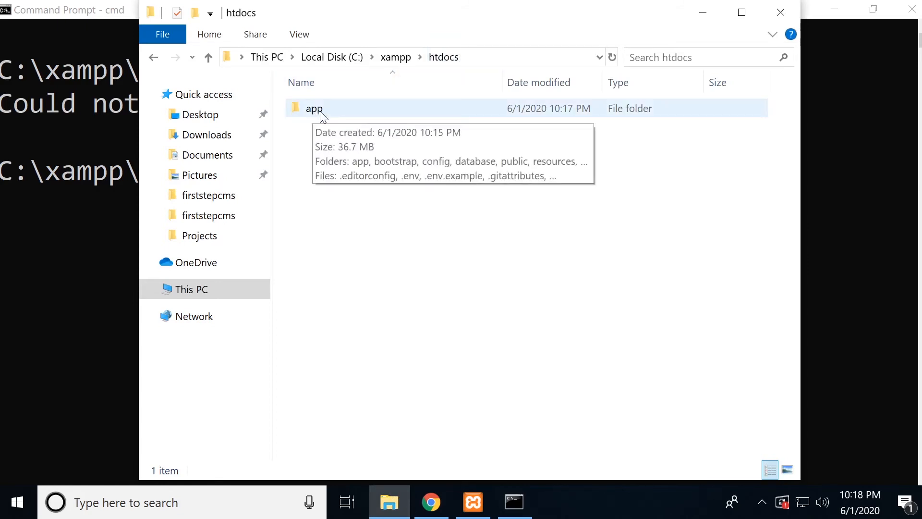
View the app folder's Laravel files including artisan, then return to Command Prompt.
double_click(314, 108)
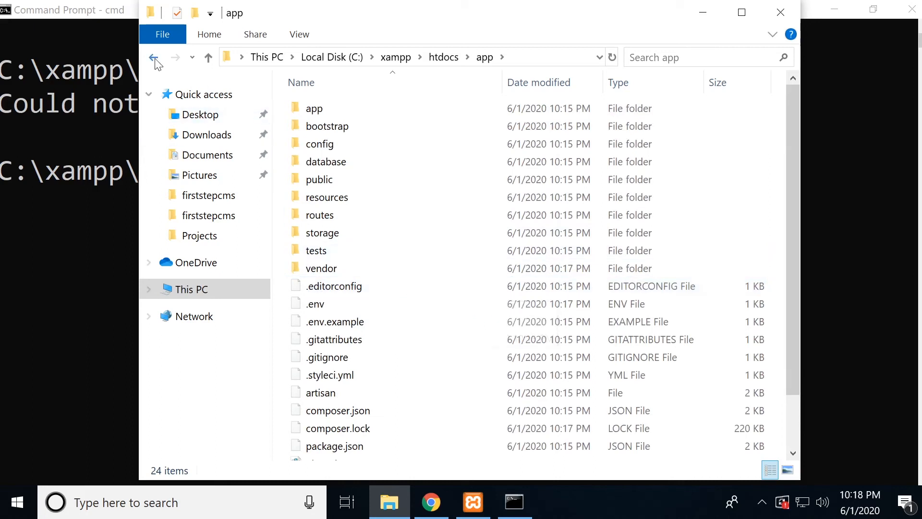
left_click(513, 502)
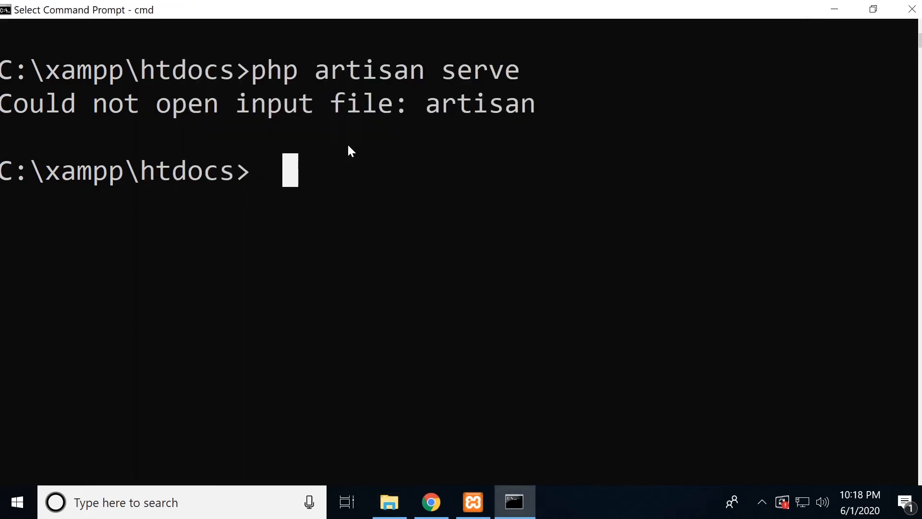
Enter 'cd app' and 'php artisan serve' to start the development server at 127.0.0.1:8000.
type("cd")
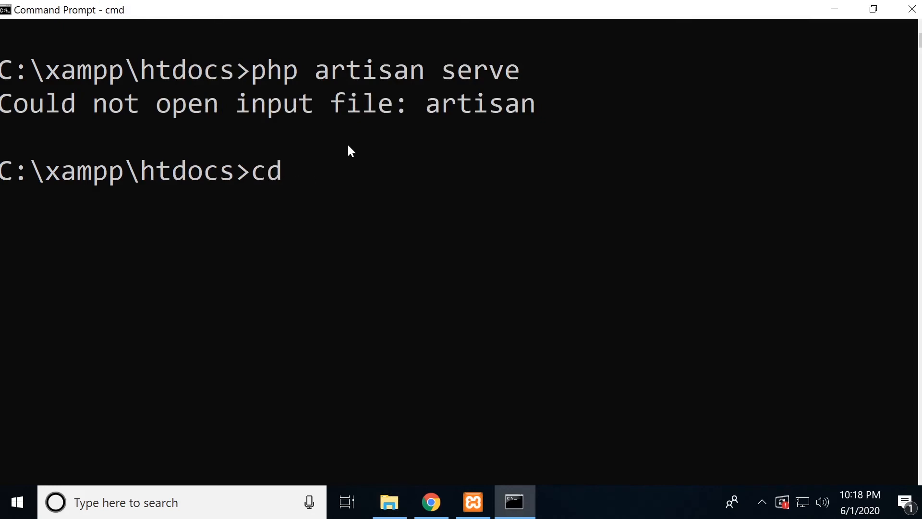
type("app")
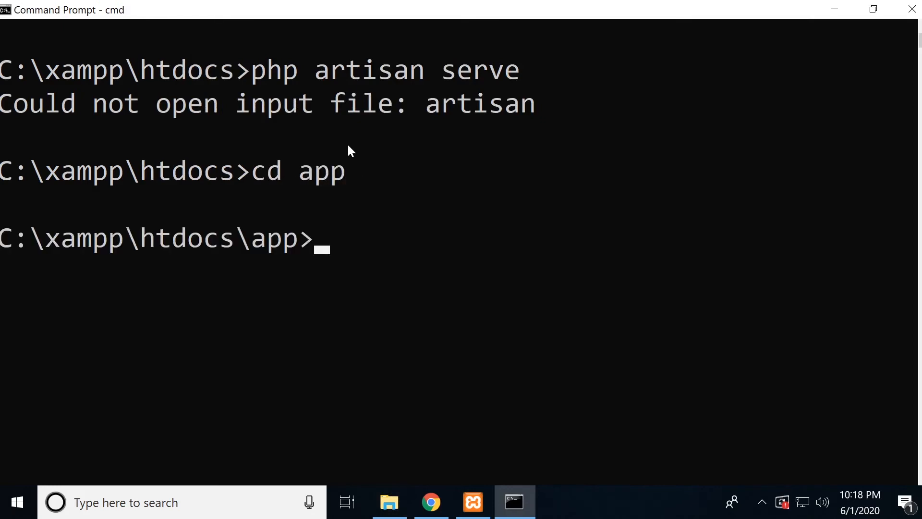
type("php artisan serve")
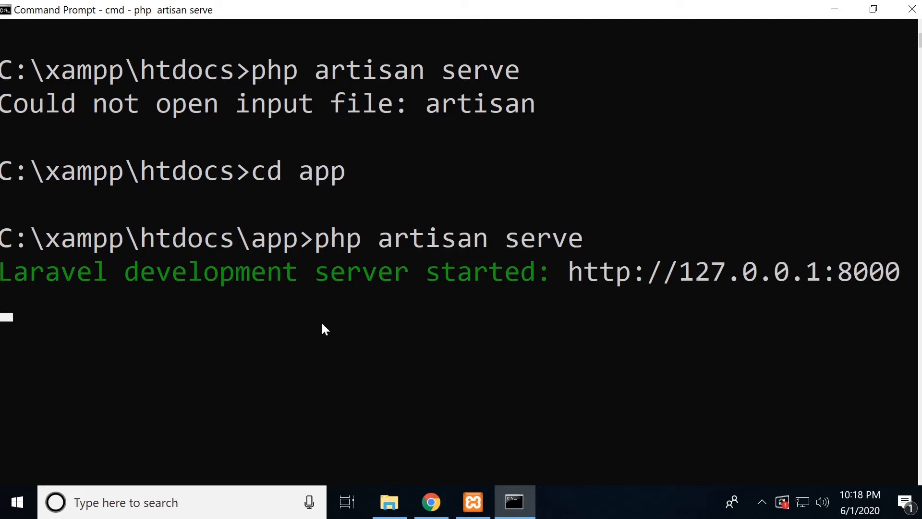
mouse_move(307, 322)
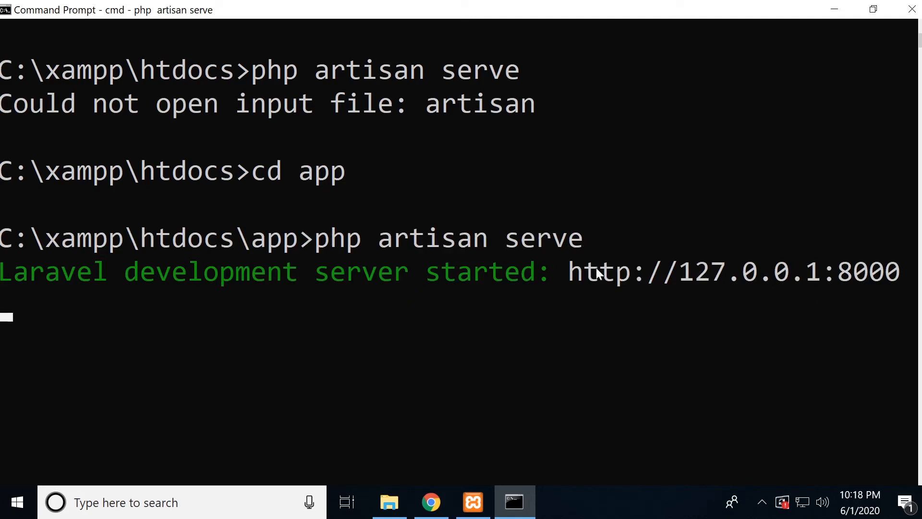
mouse_move(553, 272)
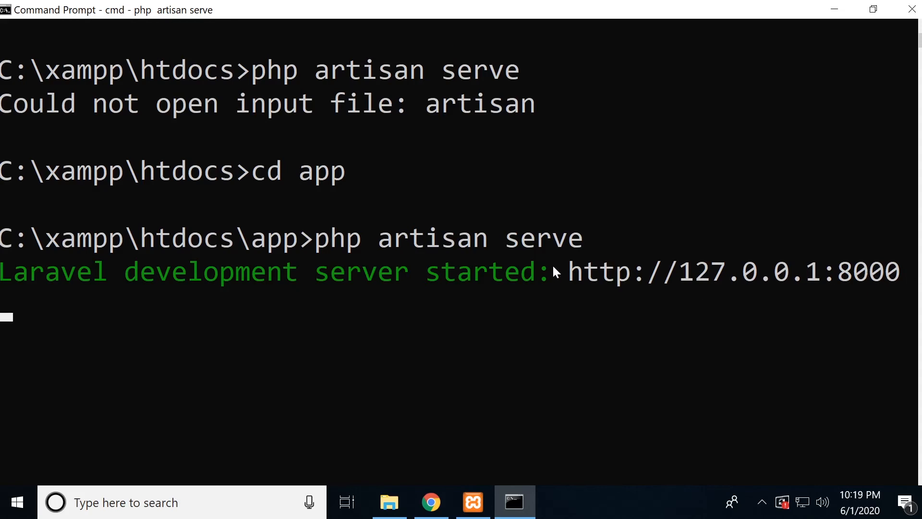
mouse_move(571, 248)
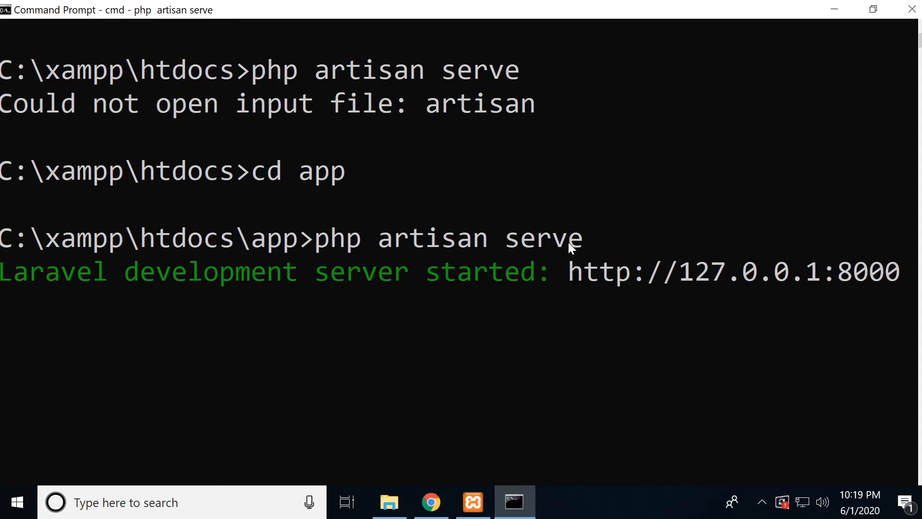
mouse_move(575, 439)
type("127.0.")
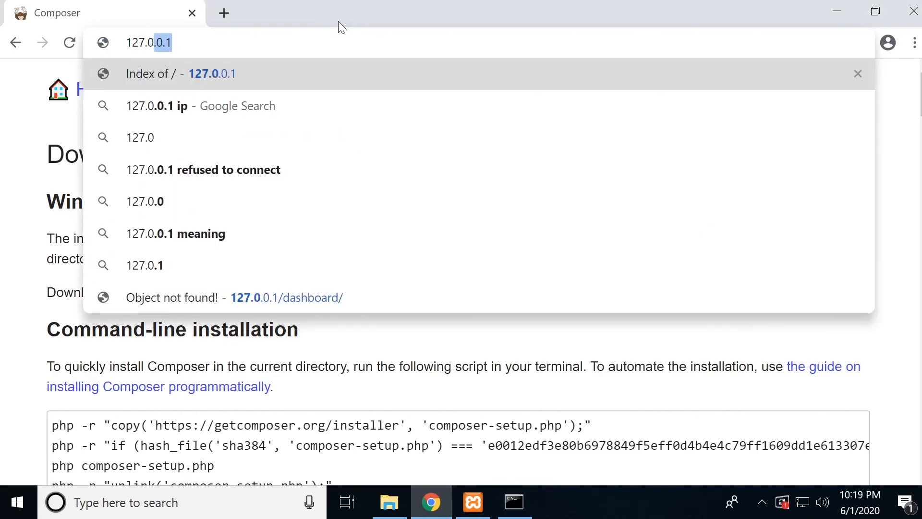
Load 127.0.0.1:8000 to show the Laravel welcome page, then bring back XAMPP Control Panel.
type(":800")
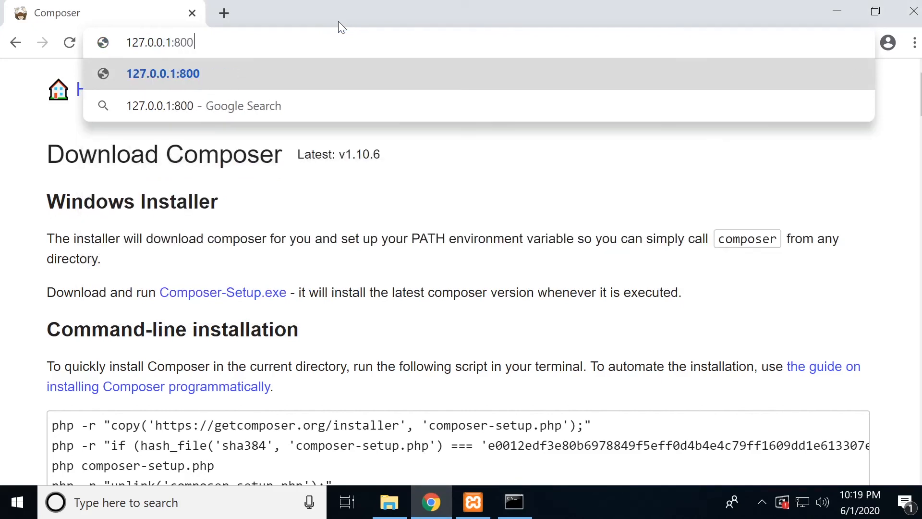
key("Enter")
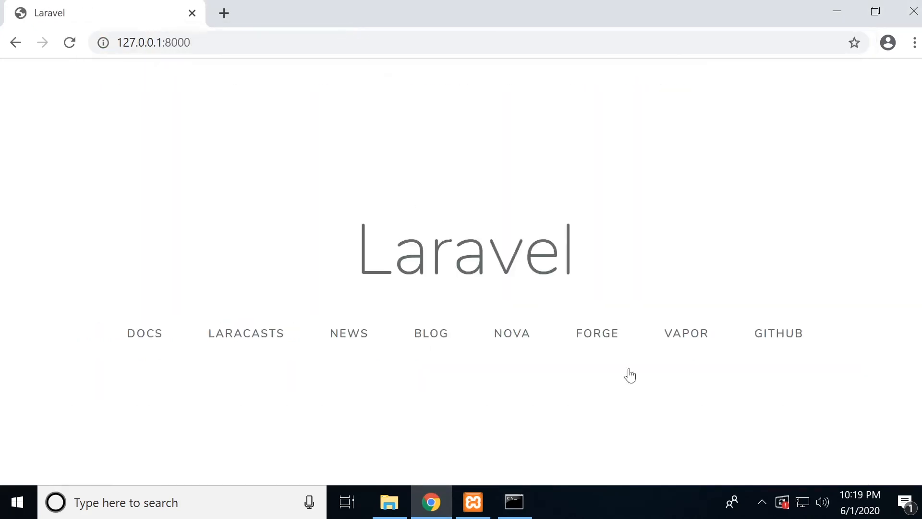
mouse_move(473, 502)
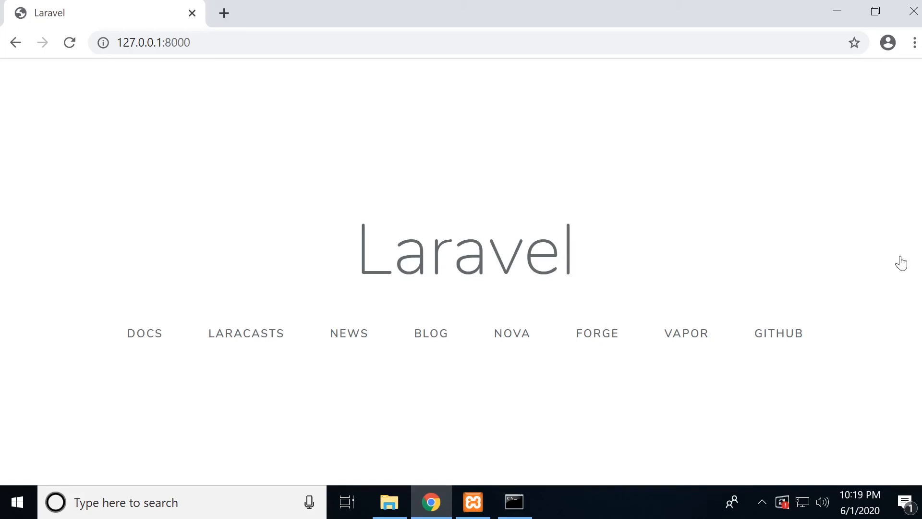
left_click(473, 502)
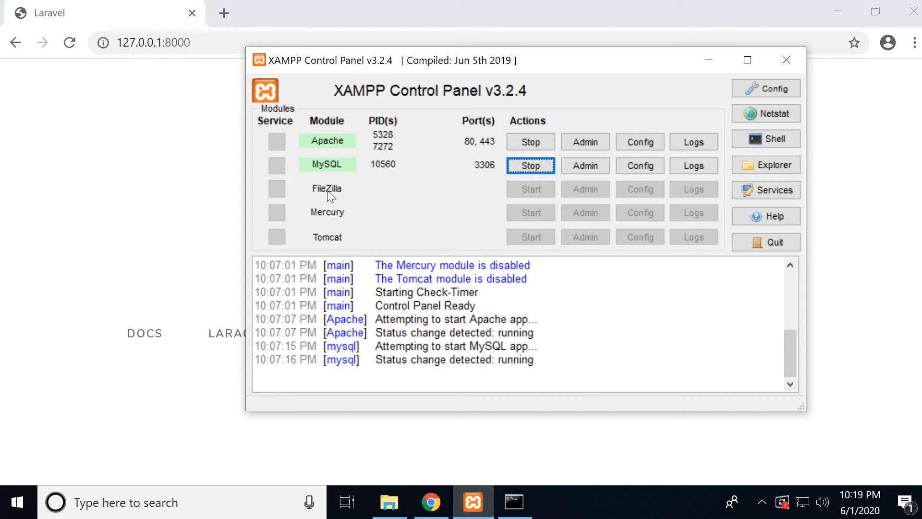
mouse_move(311, 146)
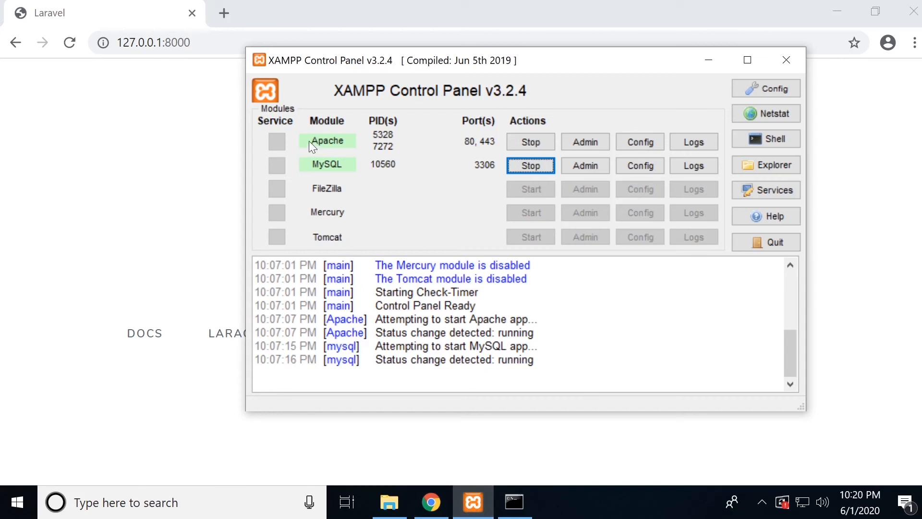
mouse_move(388, 160)
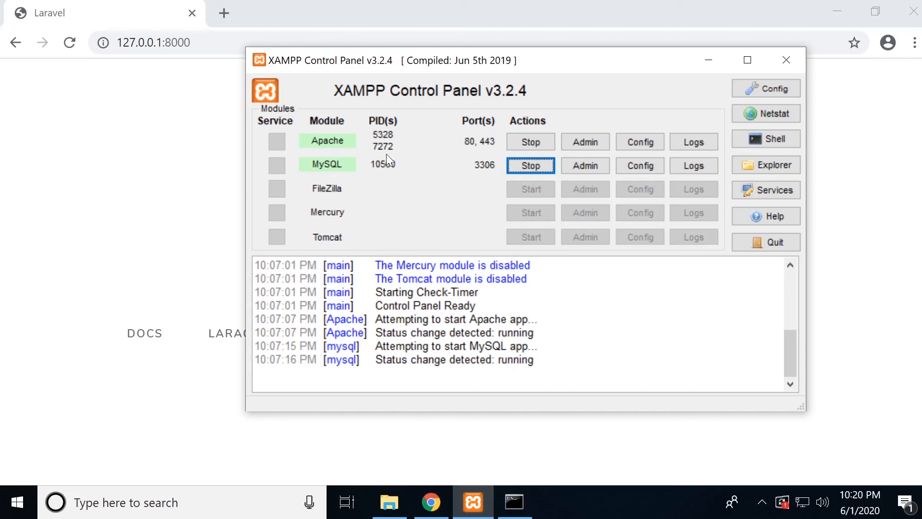
mouse_move(352, 165)
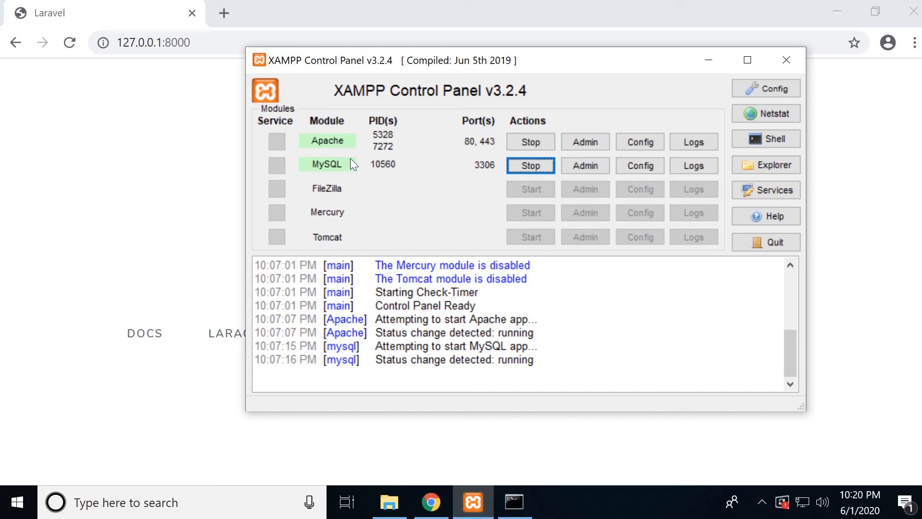
mouse_move(363, 159)
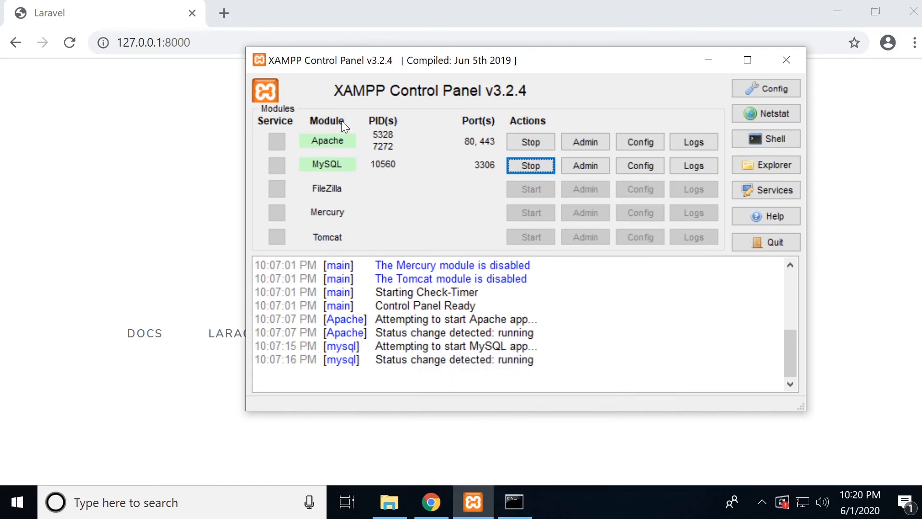
mouse_move(433, 128)
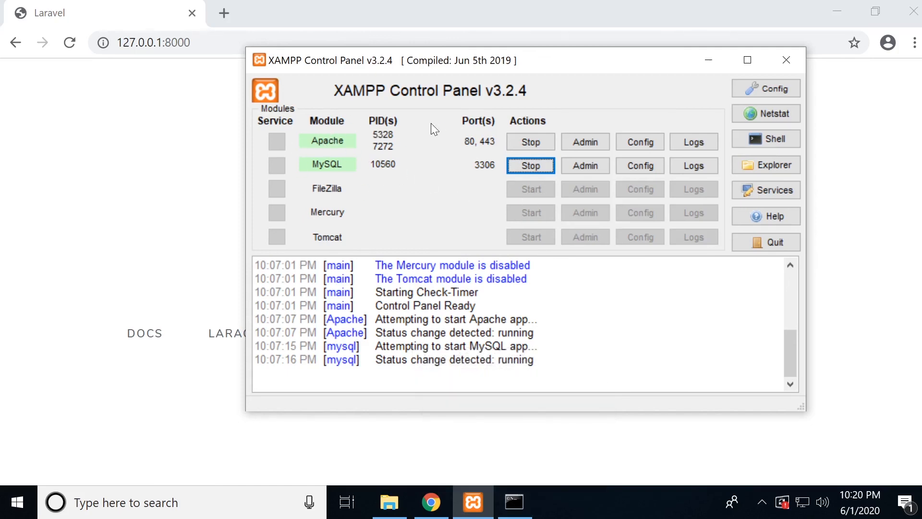
mouse_move(138, 142)
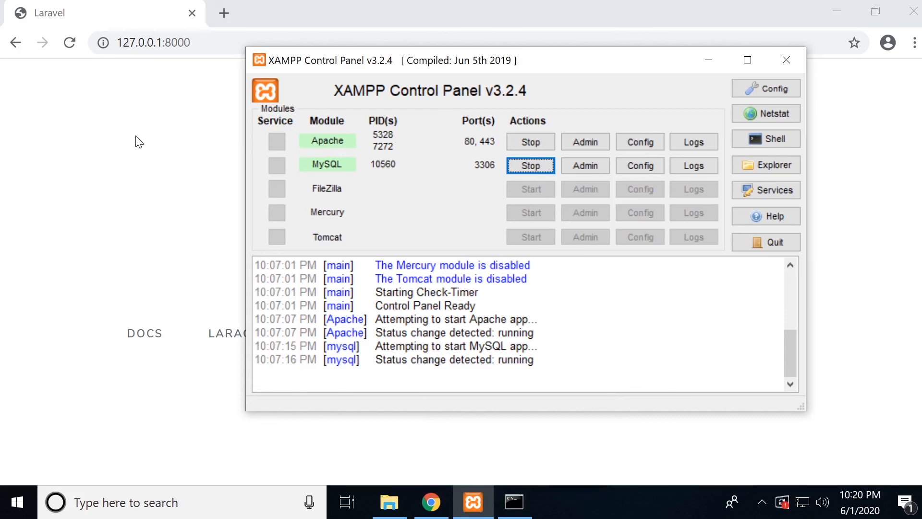
mouse_move(316, 173)
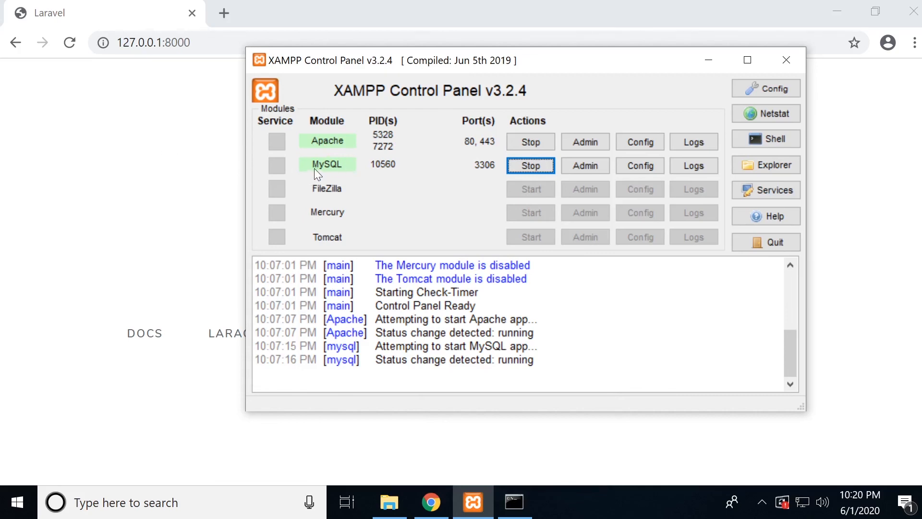
mouse_move(312, 143)
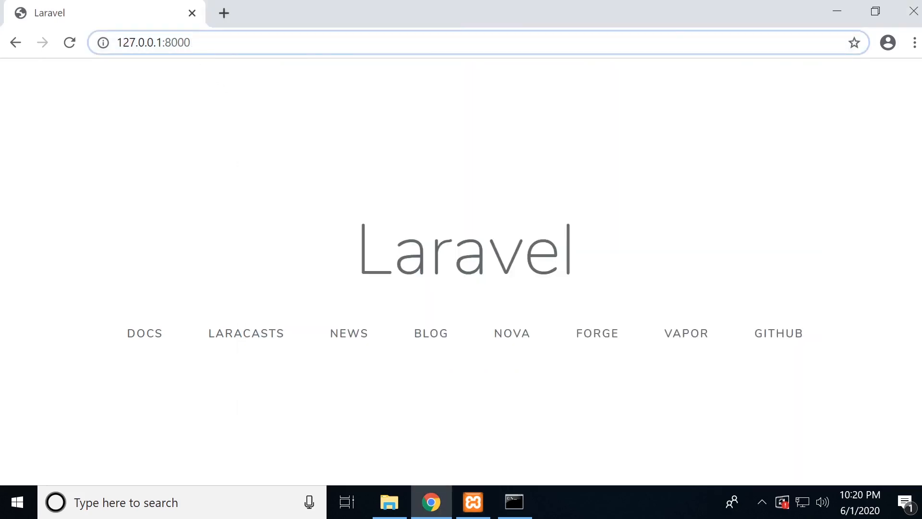
Enter a 127.0.0.1/ph address in the Chrome address bar to visit another local page.
type("127.0.0.1/ph")
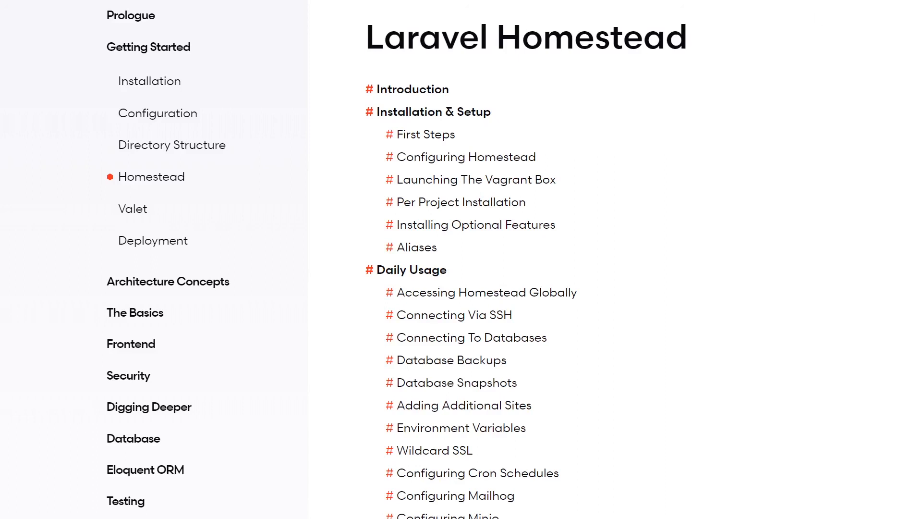
mouse_move(774, 72)
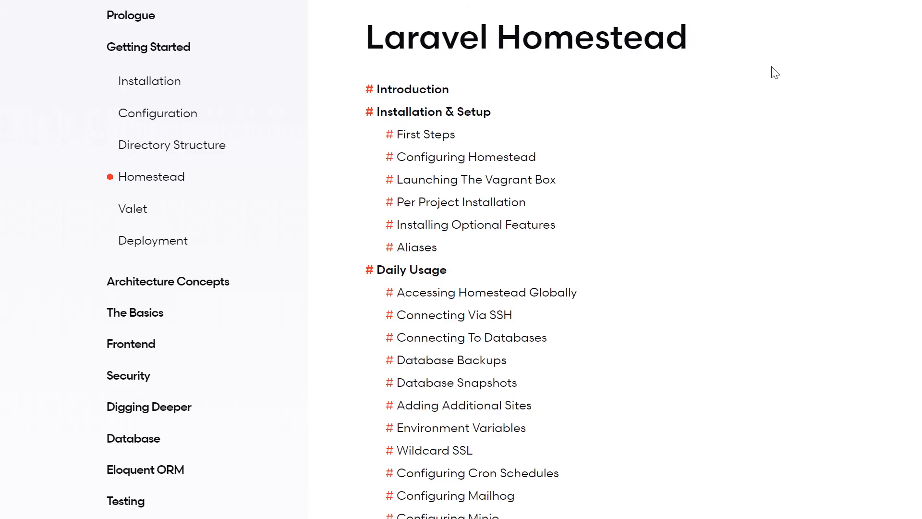